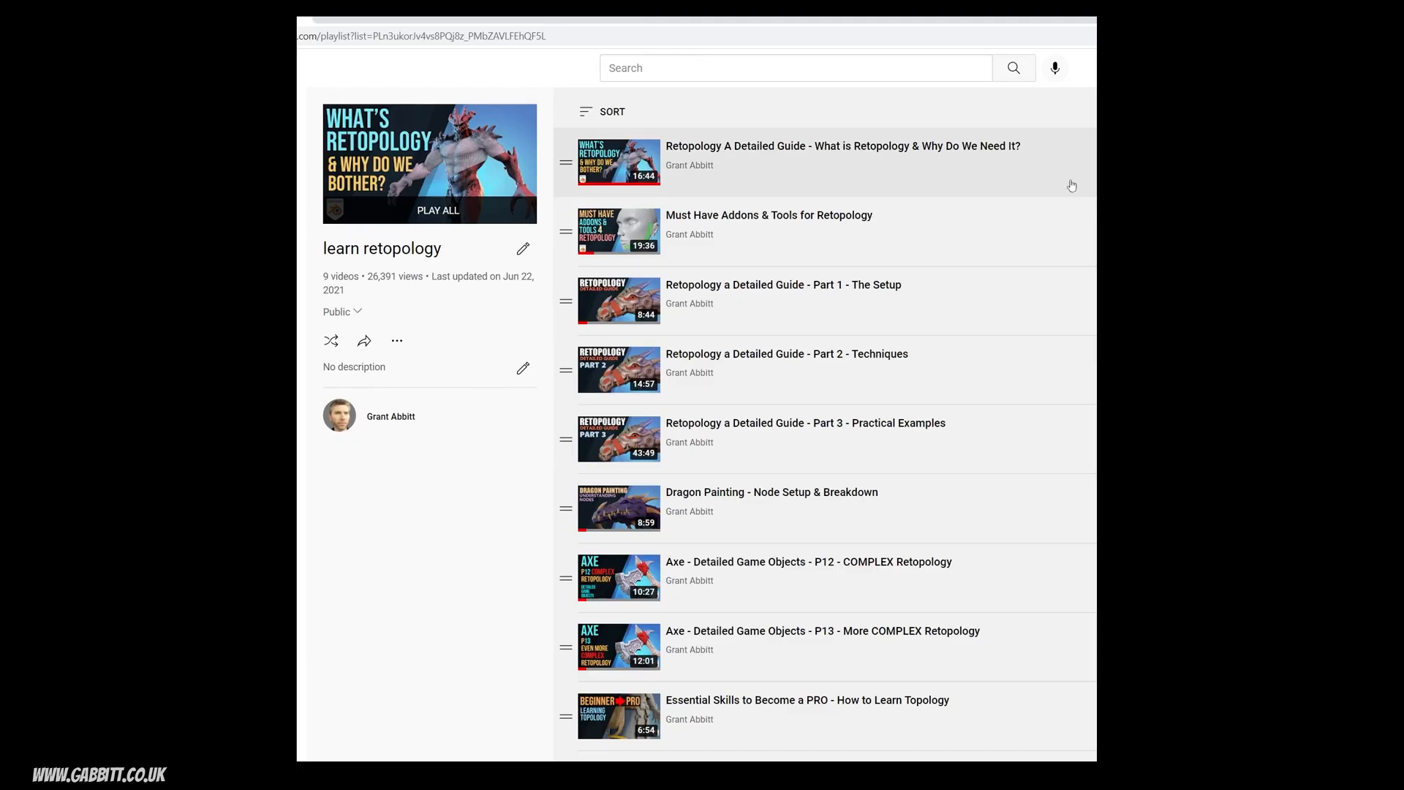
{"action": "mouse_move", "coordinate": [858, 177]}
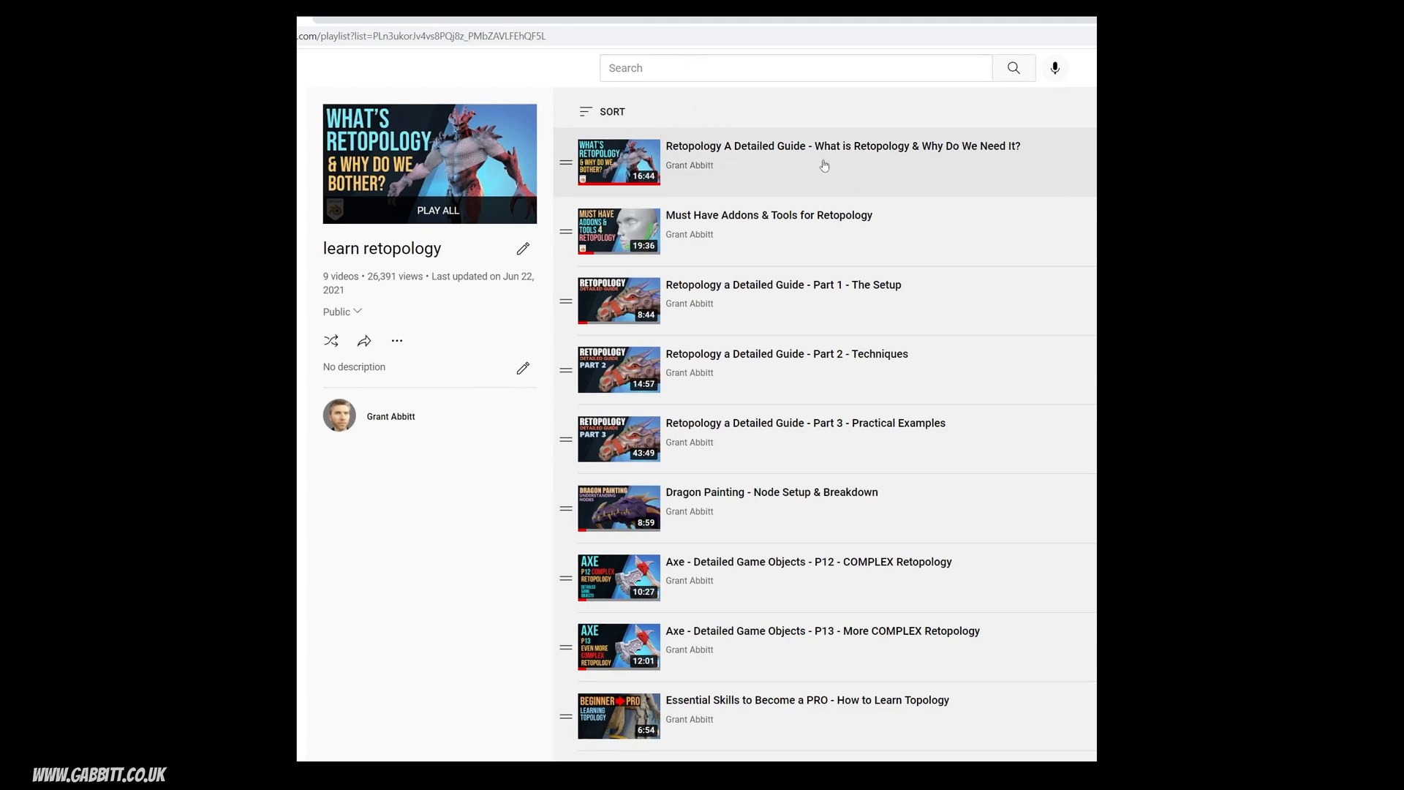
{"action": "mouse_move", "coordinate": [1077, 161]}
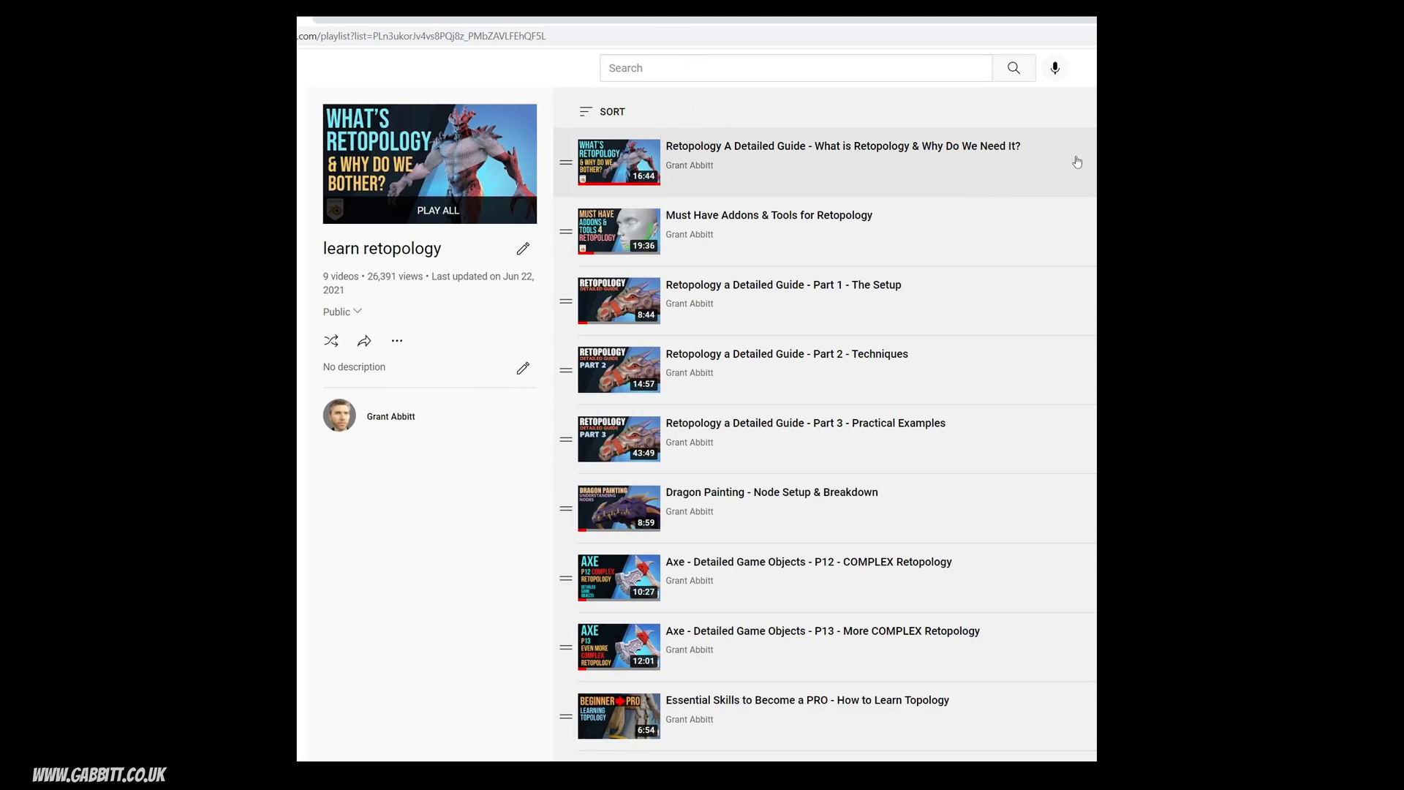
{"action": "mouse_move", "coordinate": [899, 242]}
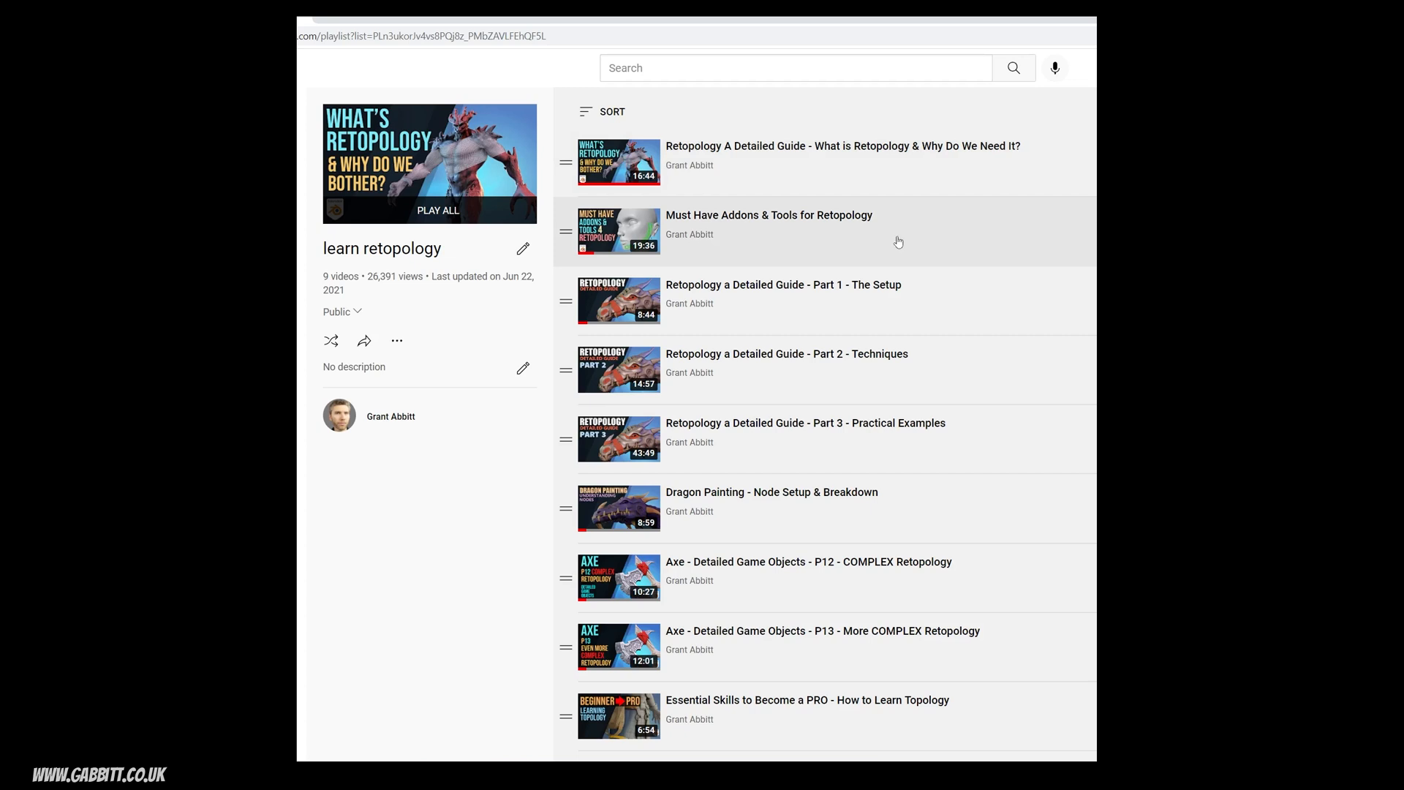
{"action": "mouse_move", "coordinate": [1012, 363]}
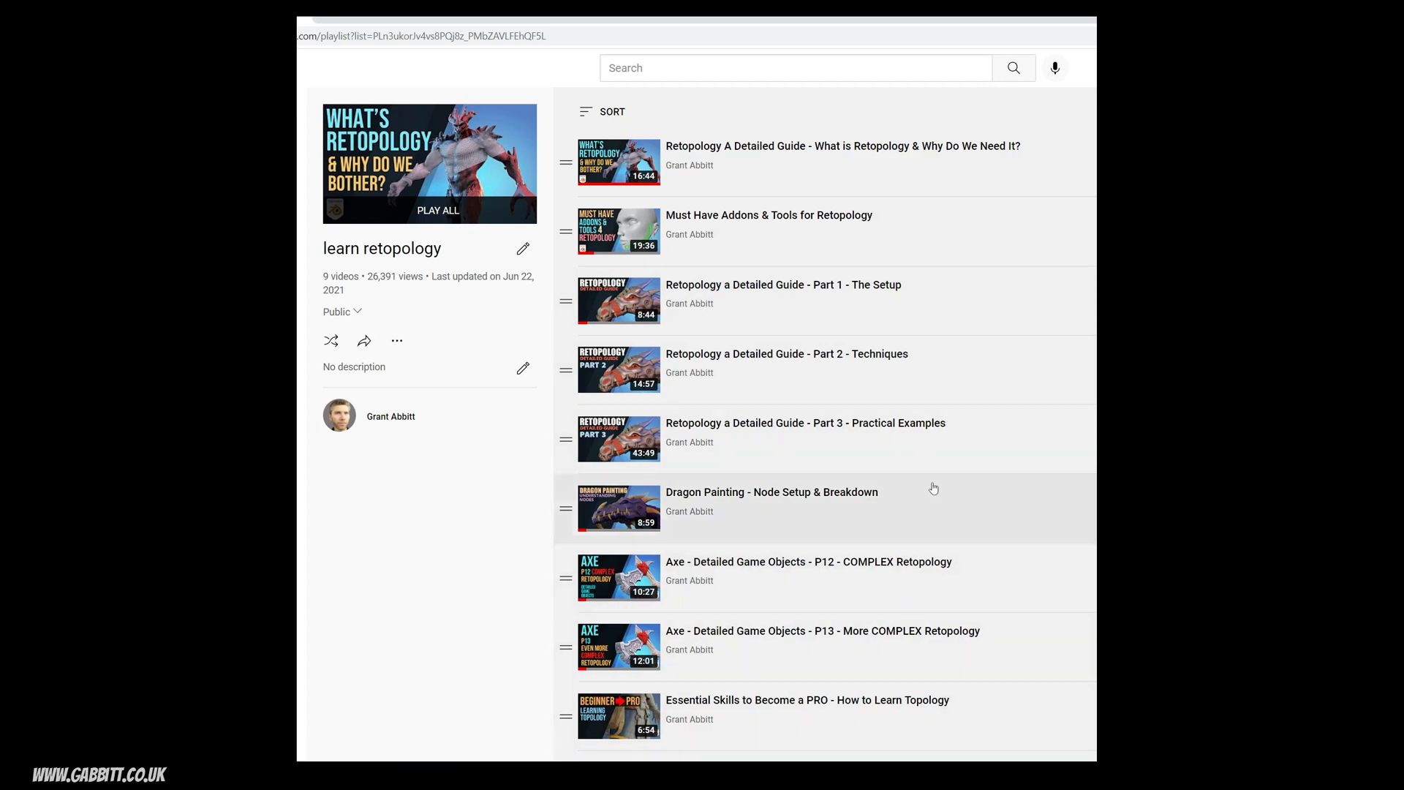
{"action": "mouse_move", "coordinate": [970, 519]}
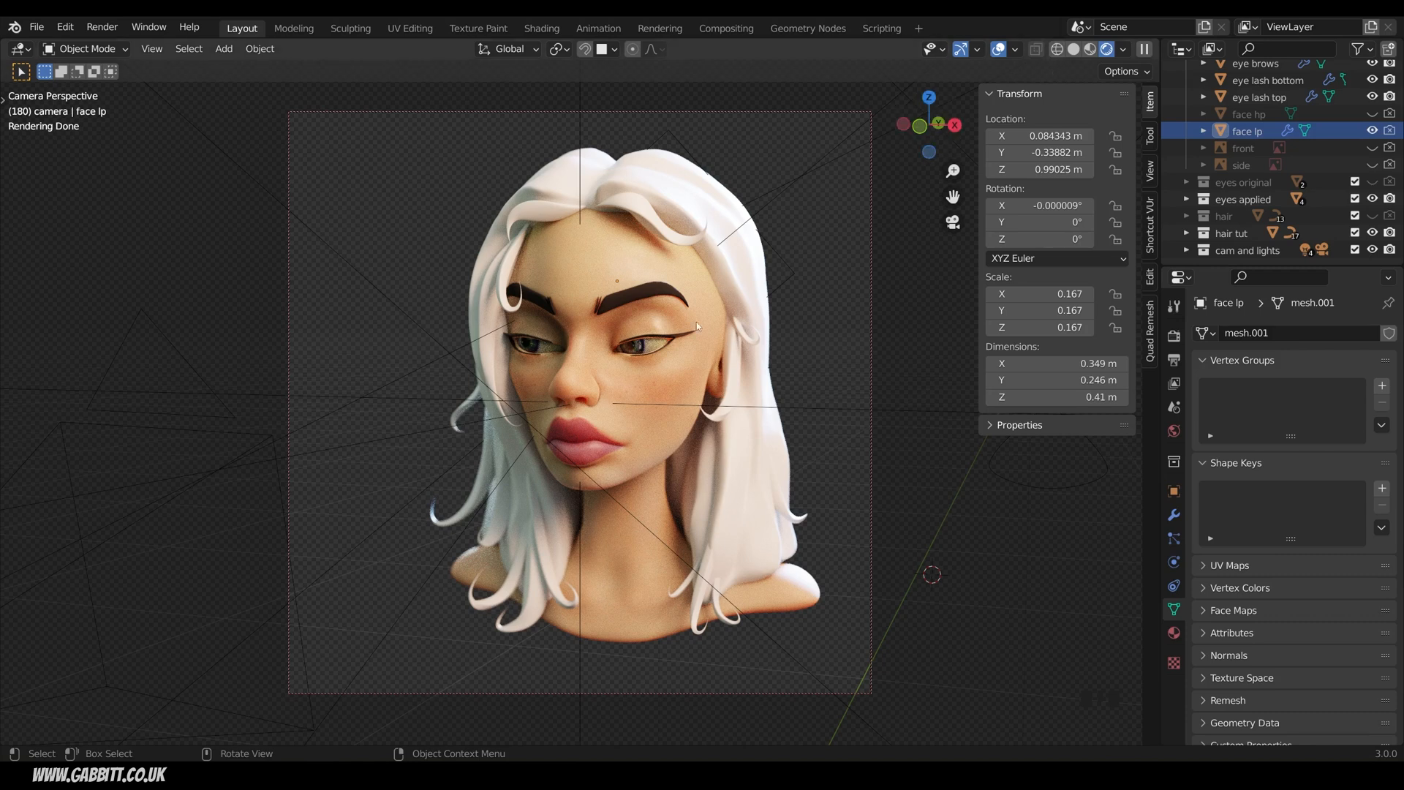
Enter Edit Mode on face lp and show the Quad Remesh sidebar settings
{"action": "key", "text": "Tab"}
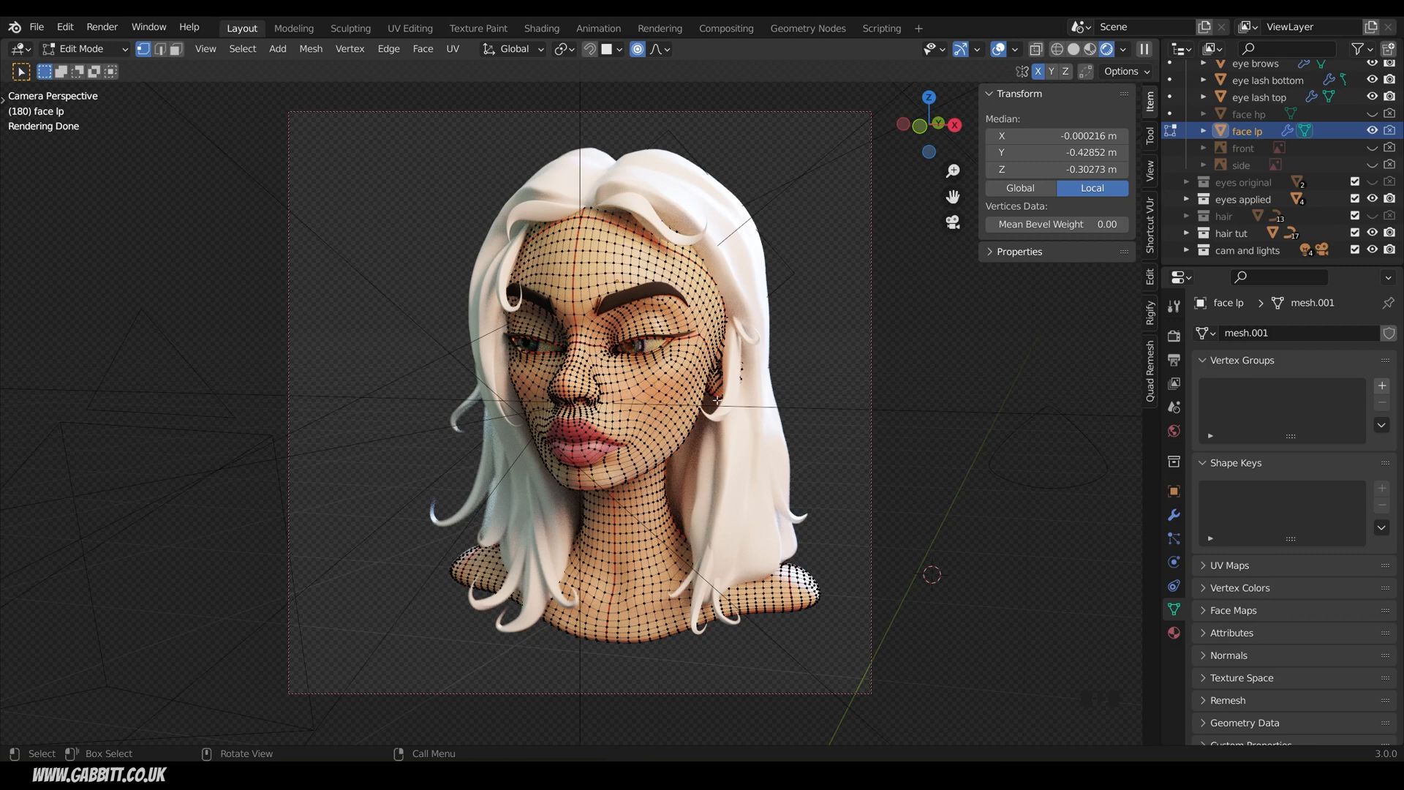
{"action": "mouse_move", "coordinate": [725, 414]}
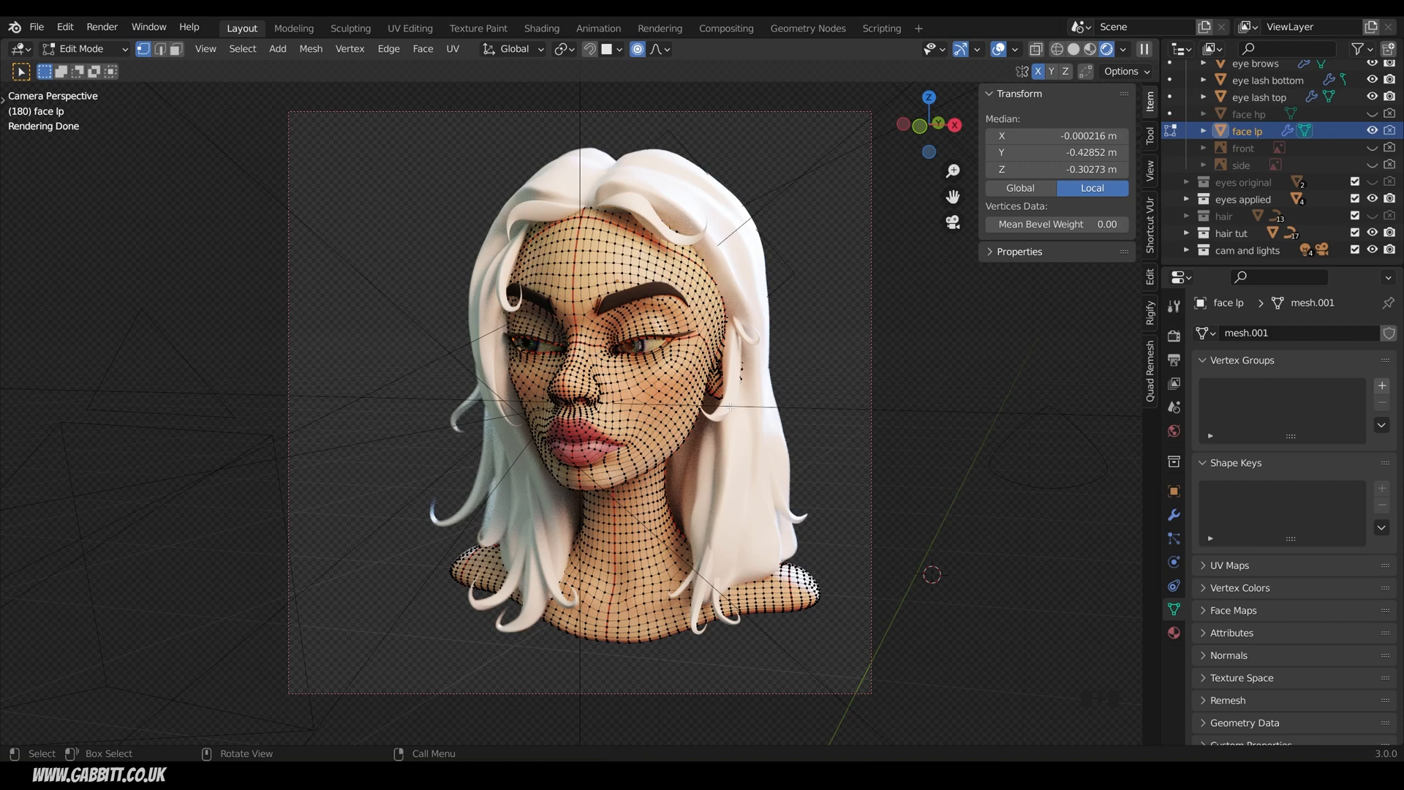
{"action": "left_click", "coordinate": [1149, 370]}
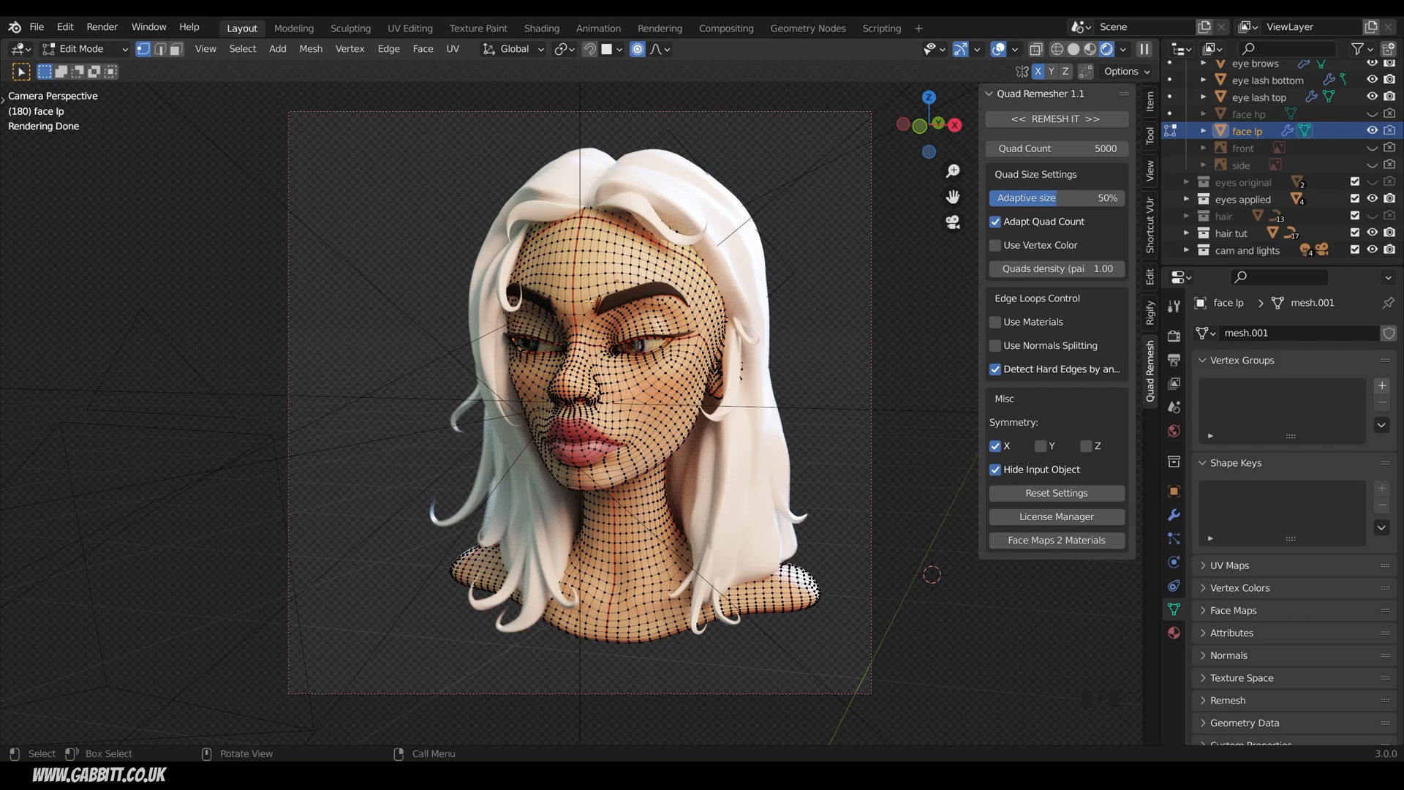
{"action": "mouse_move", "coordinate": [853, 350]}
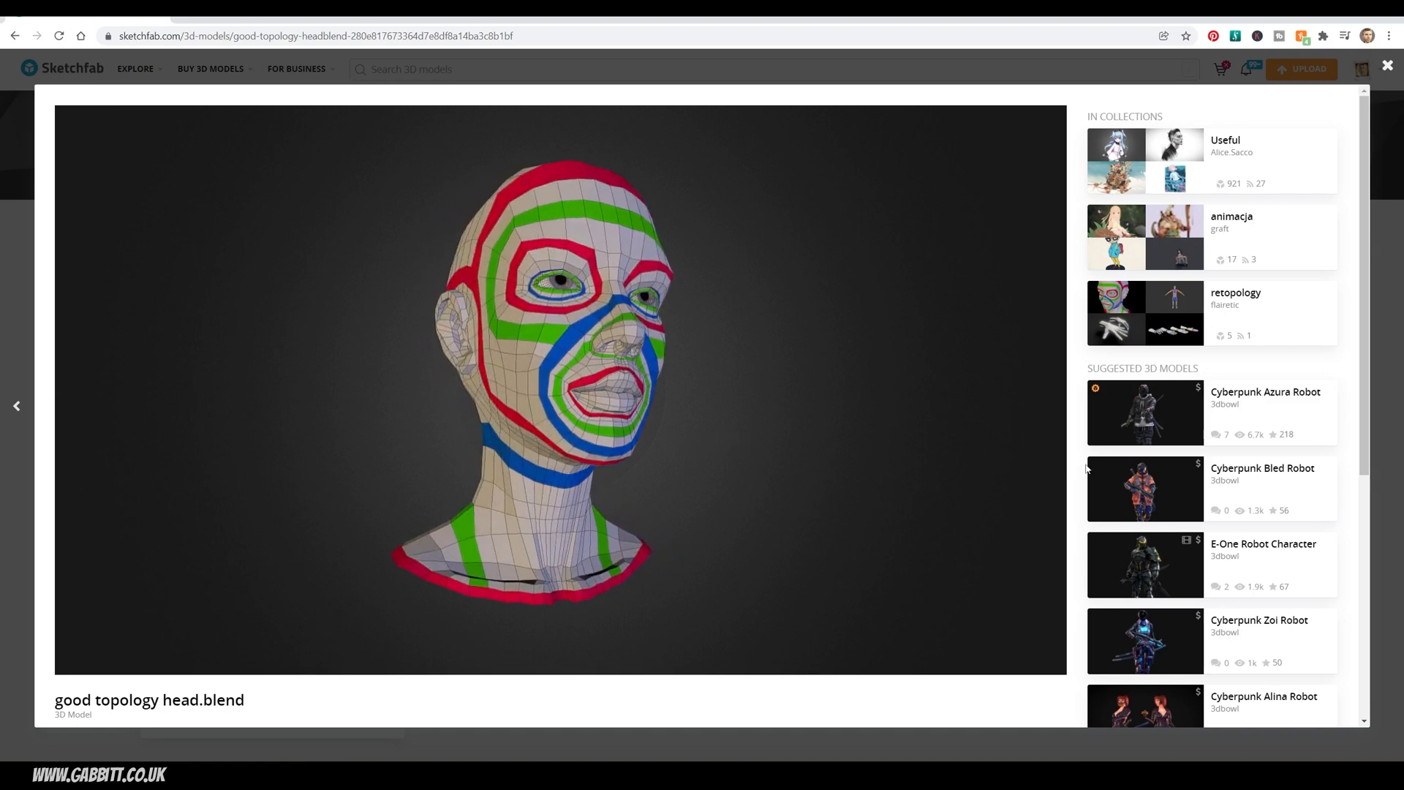
{"action": "scroll", "scroll_direction": "down", "scroll_amount": 3}
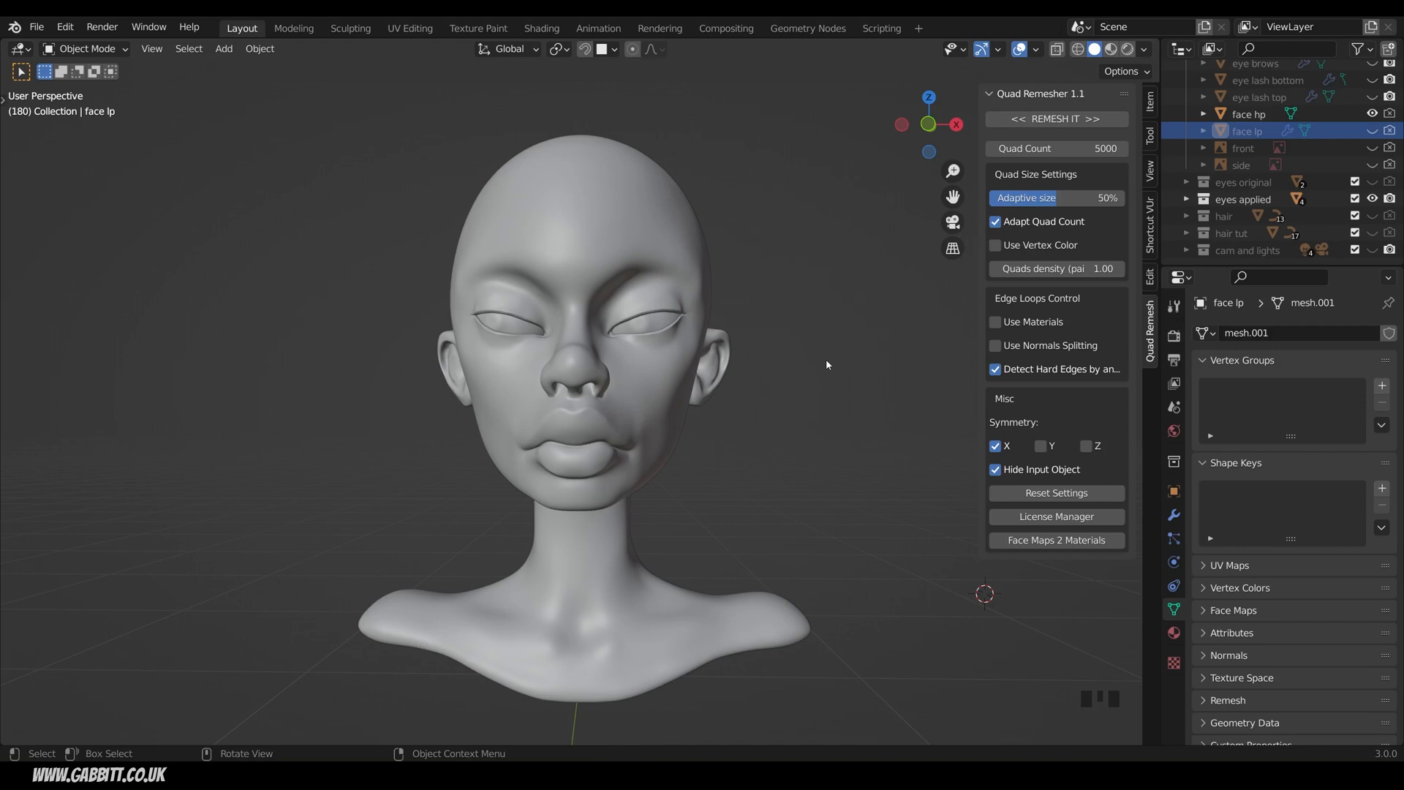
{"action": "mouse_move", "coordinate": [566, 321]}
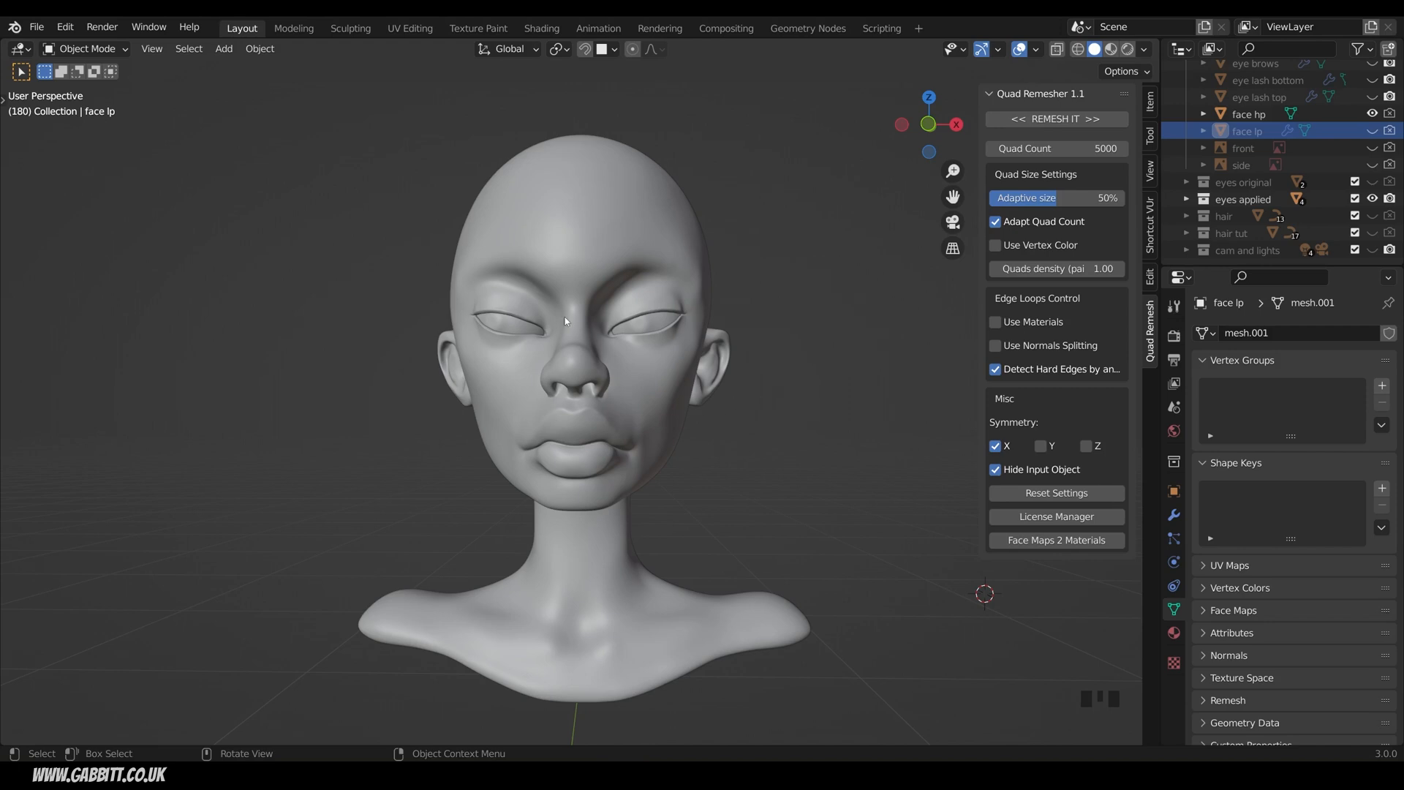
With face hp selected, add a Mesh Plane and orbit around the head
{"action": "left_click", "coordinate": [1246, 113]}
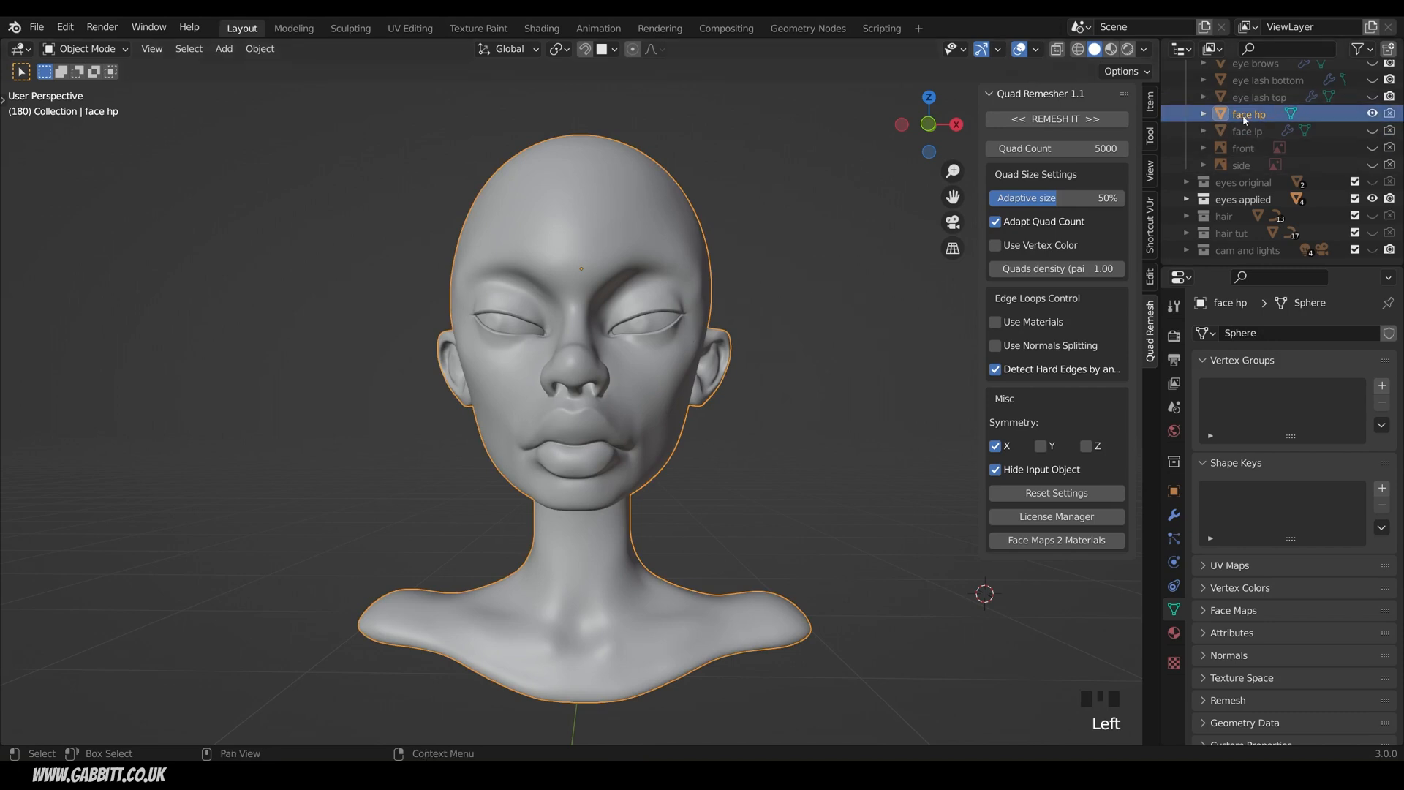
{"action": "mouse_move", "coordinate": [903, 347]}
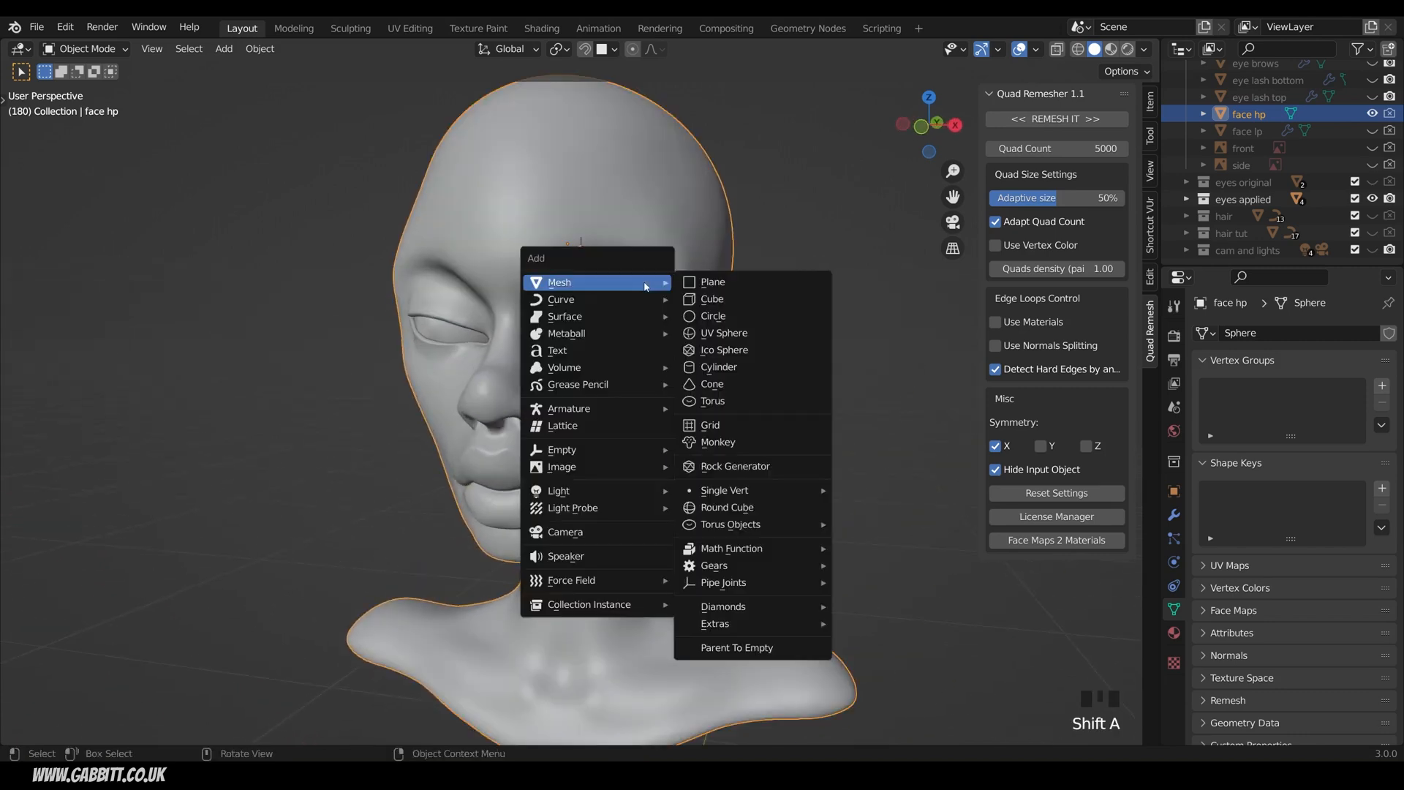
{"action": "left_click", "coordinate": [709, 282]}
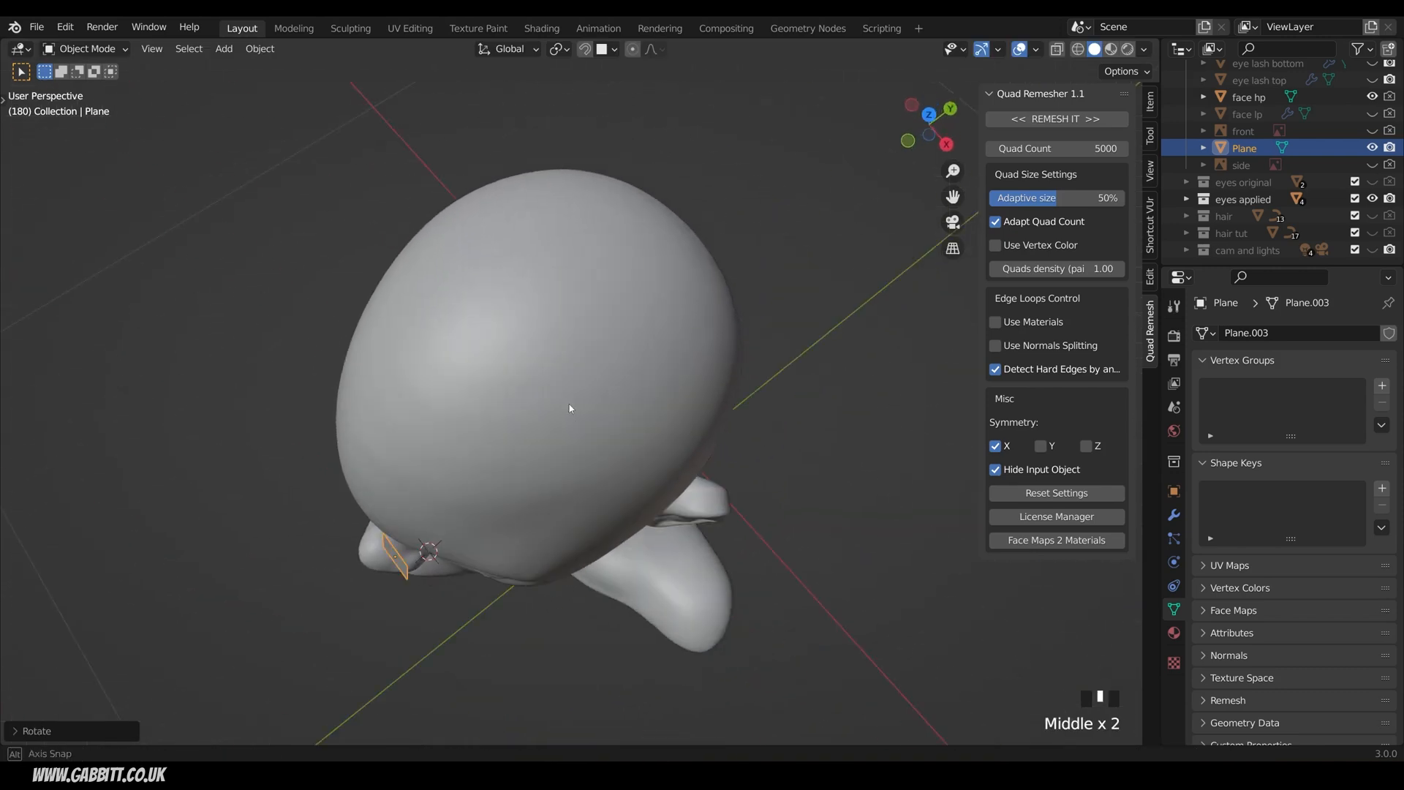
{"action": "left_click_drag", "start_coordinate": [568, 408], "coordinate": [683, 302]}
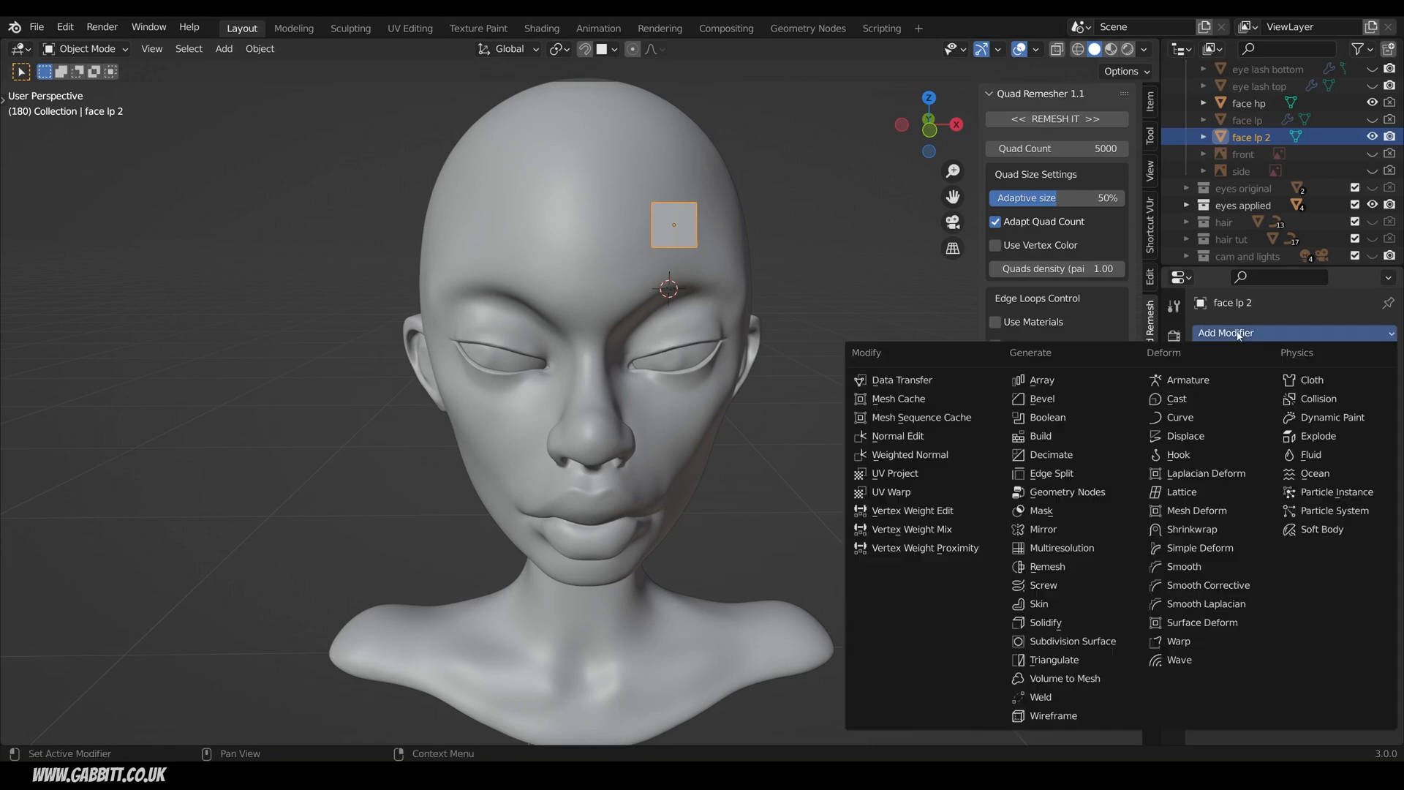
Give the plane a Mirror modifier with face hp as mirror object, then edit it
{"action": "left_click", "coordinate": [1042, 529]}
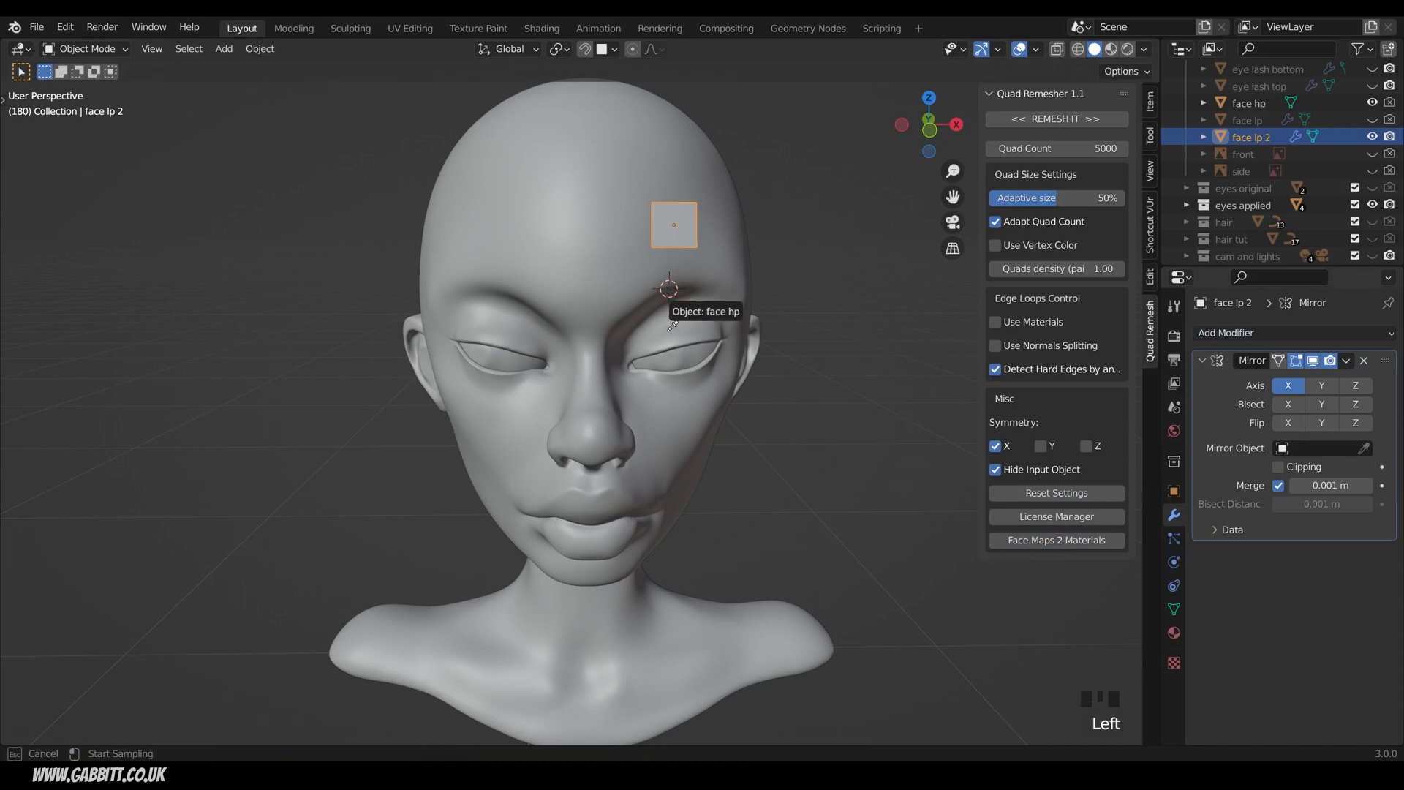
{"action": "left_click", "coordinate": [1249, 102]}
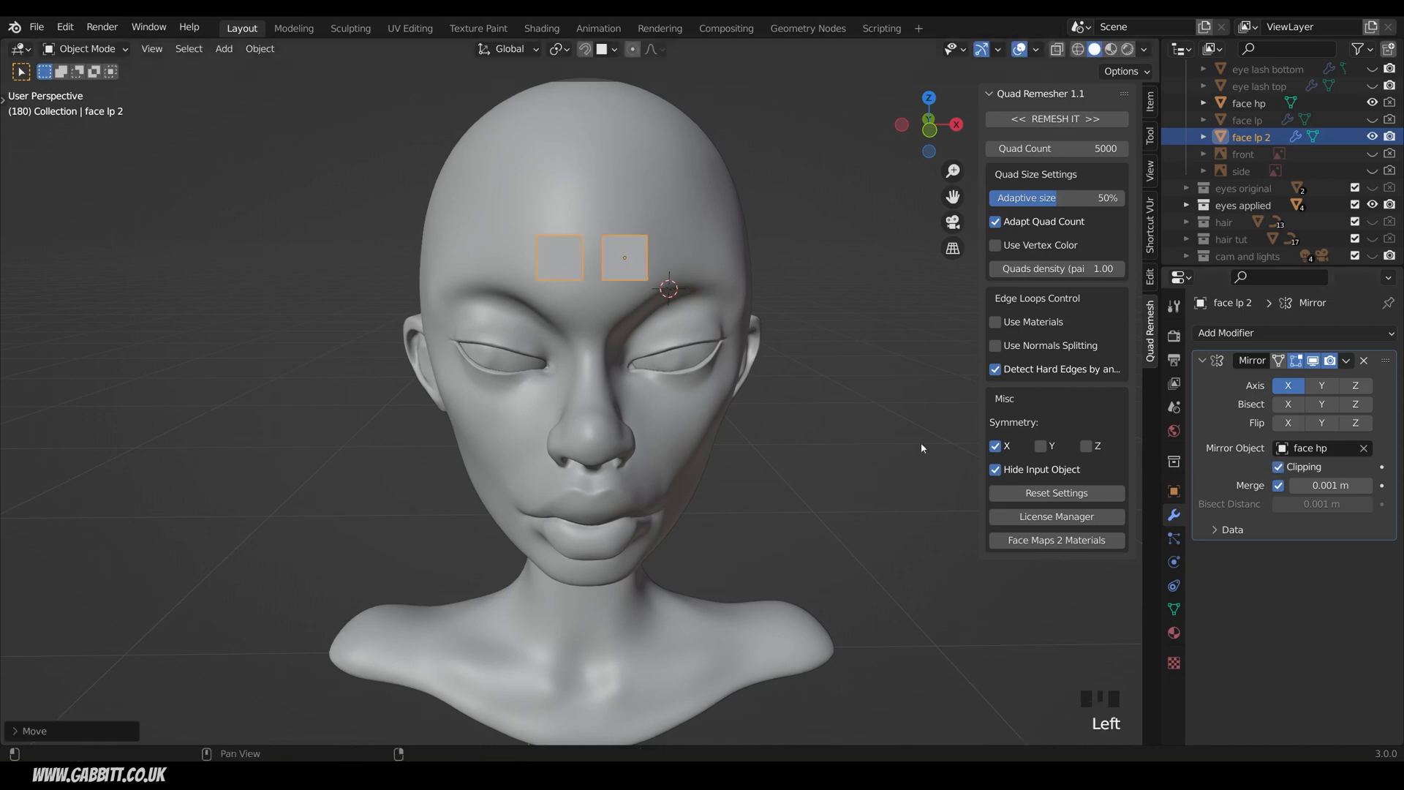
{"action": "key", "text": "Tab"}
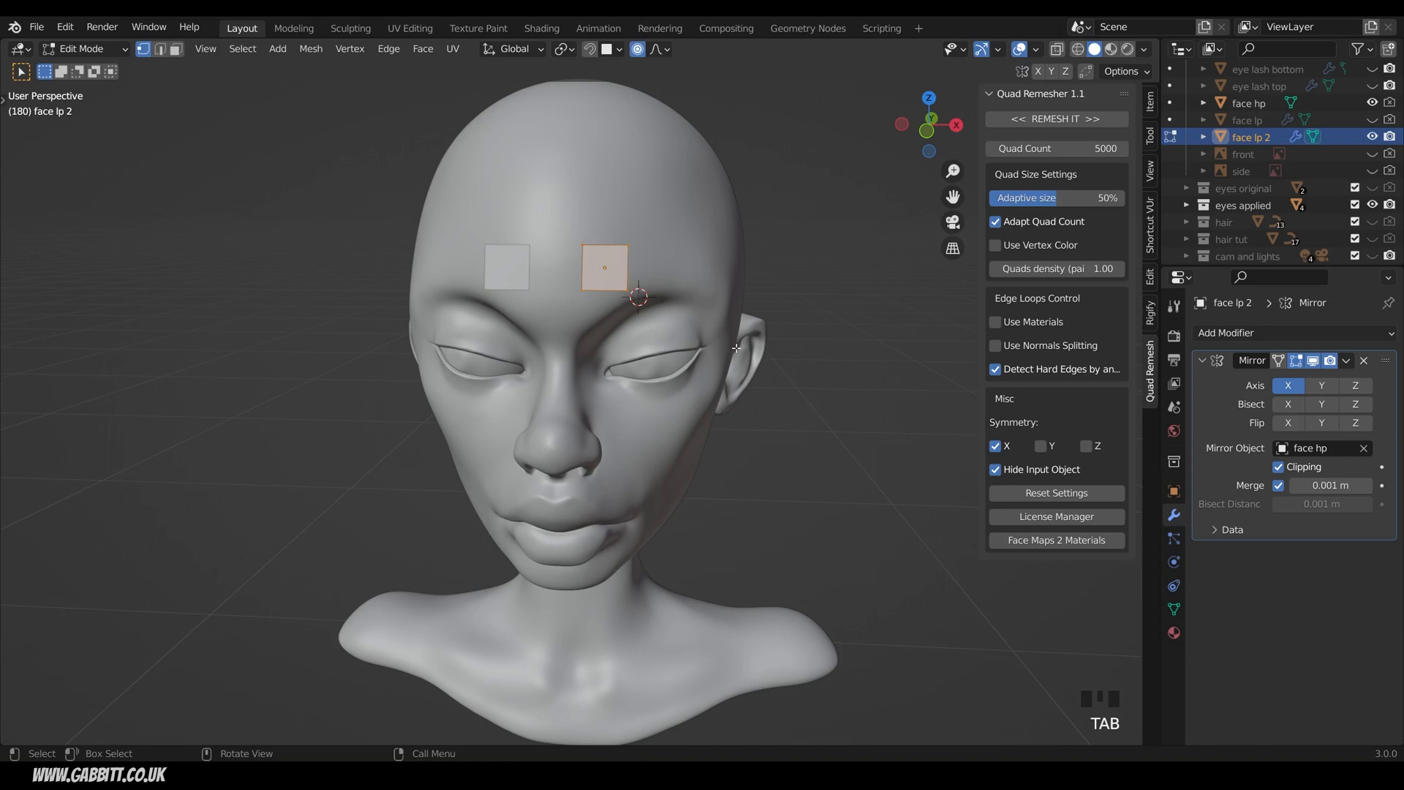
{"action": "mouse_move", "coordinate": [872, 313]}
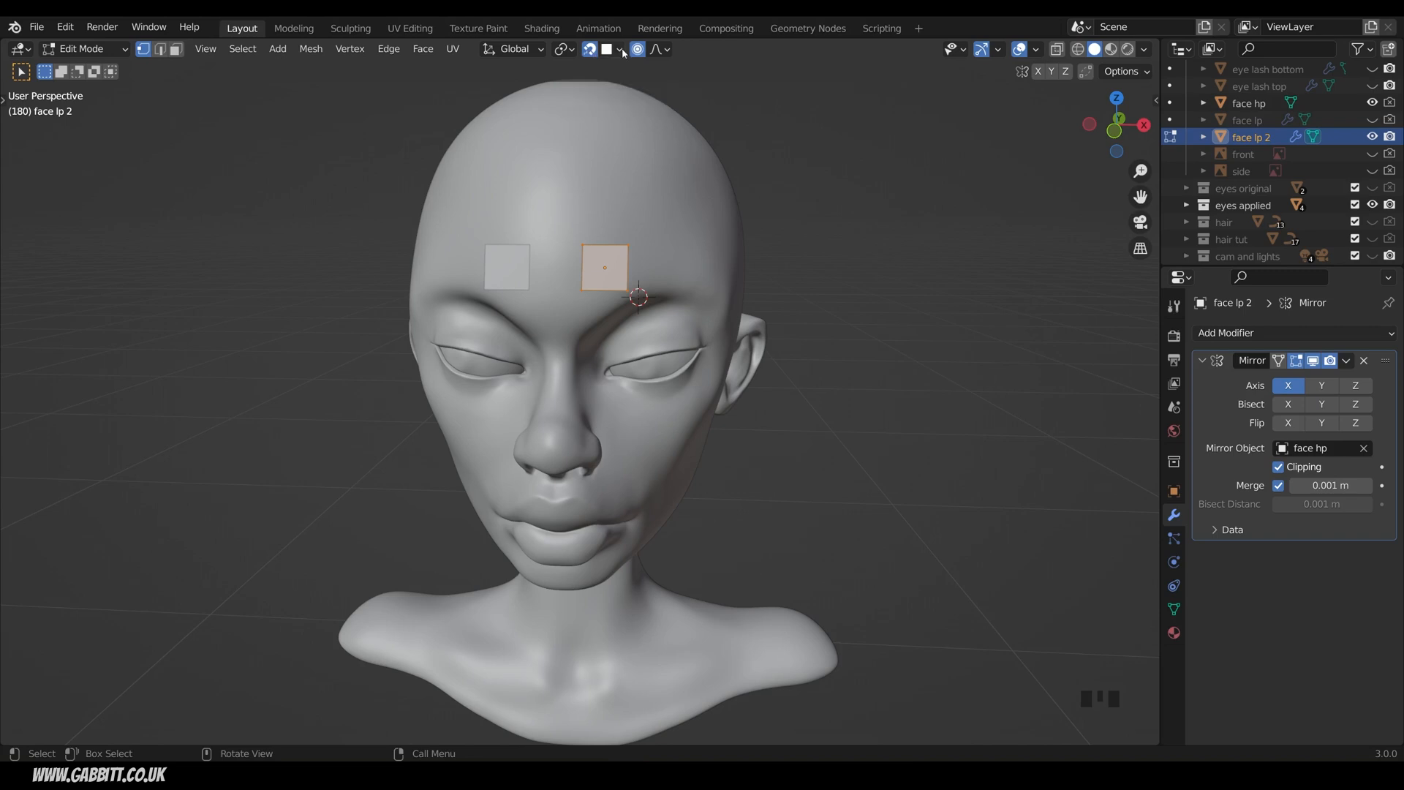
Enable face snapping with rotation alignment, then rotate and scale the plane onto the forehead
{"action": "left_click", "coordinate": [622, 49]}
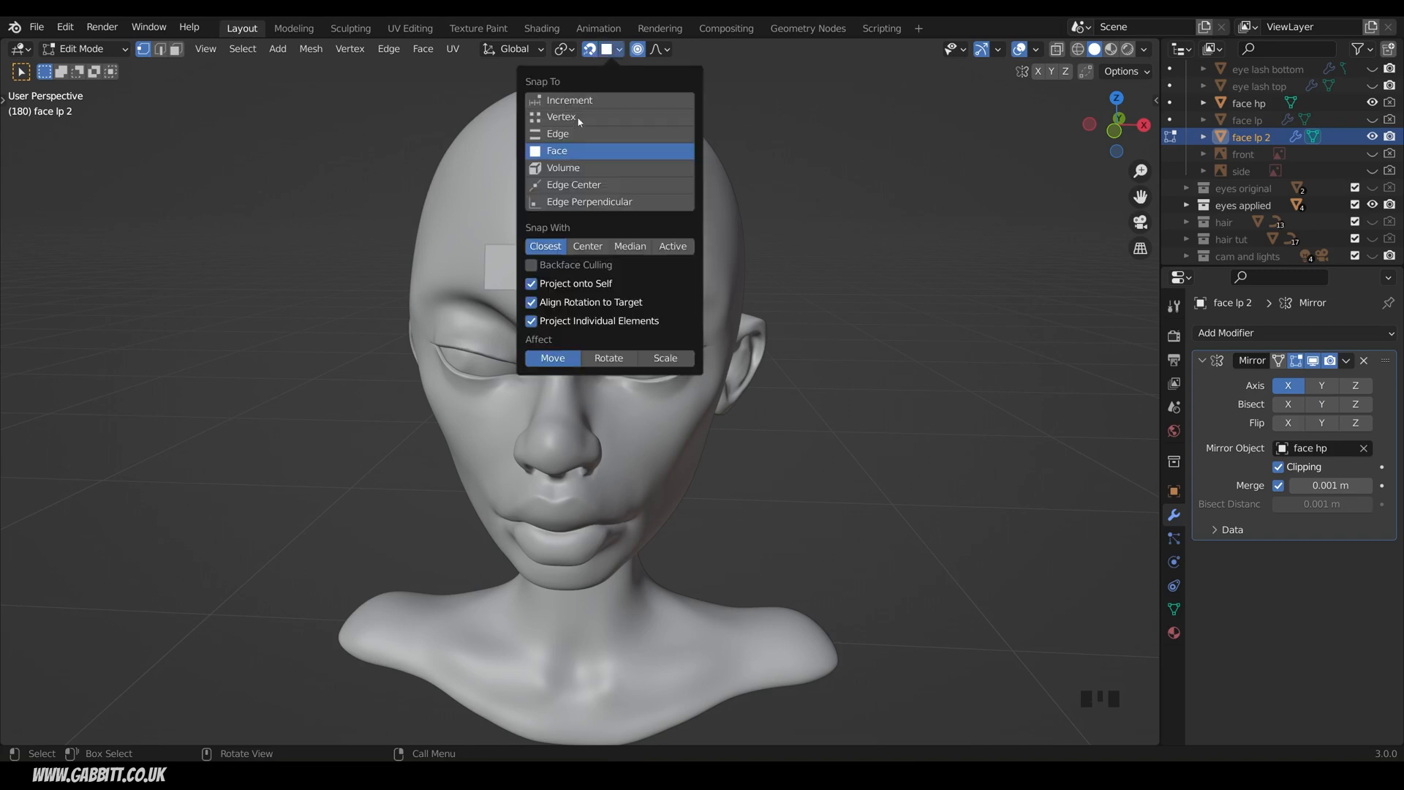
{"action": "mouse_move", "coordinate": [570, 293]}
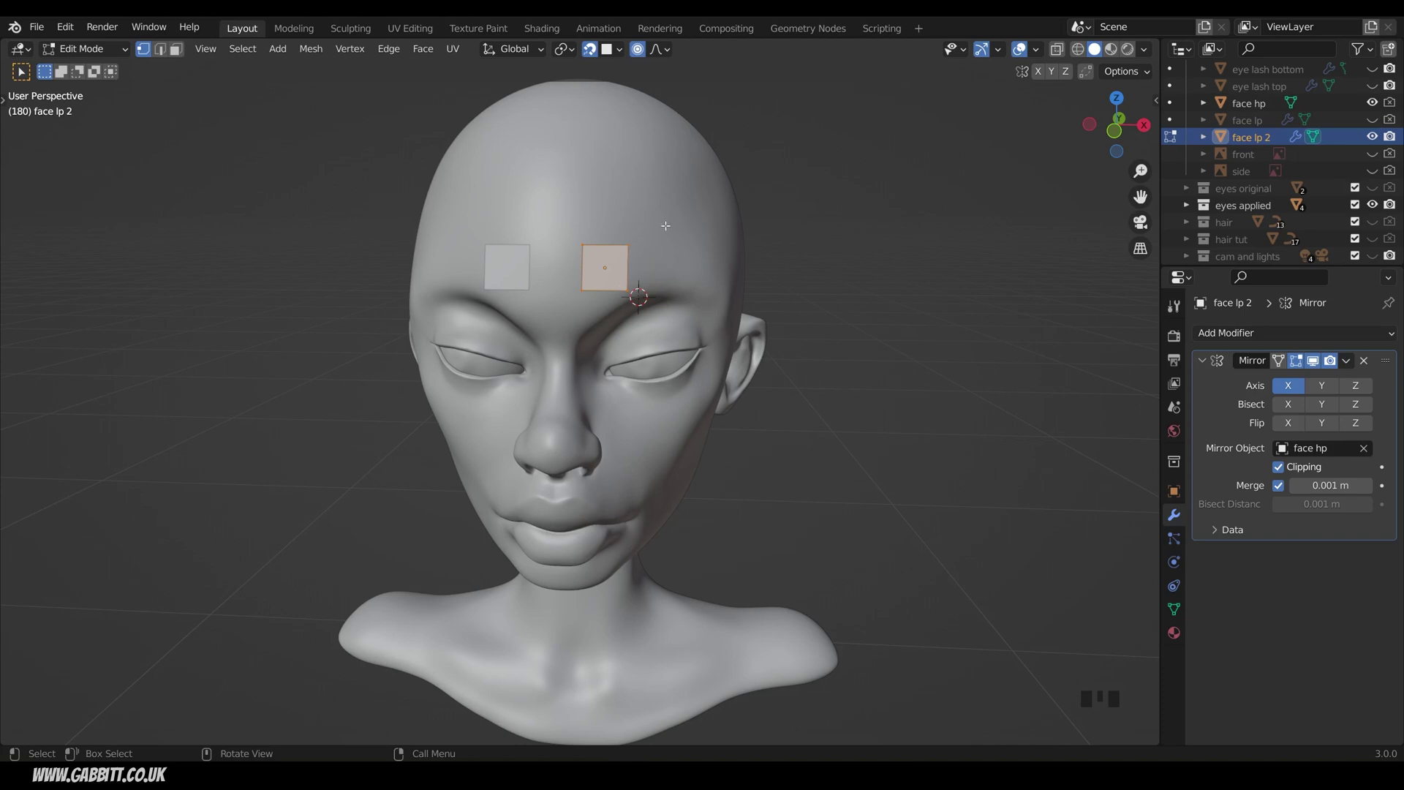
{"action": "left_click", "coordinate": [605, 49]}
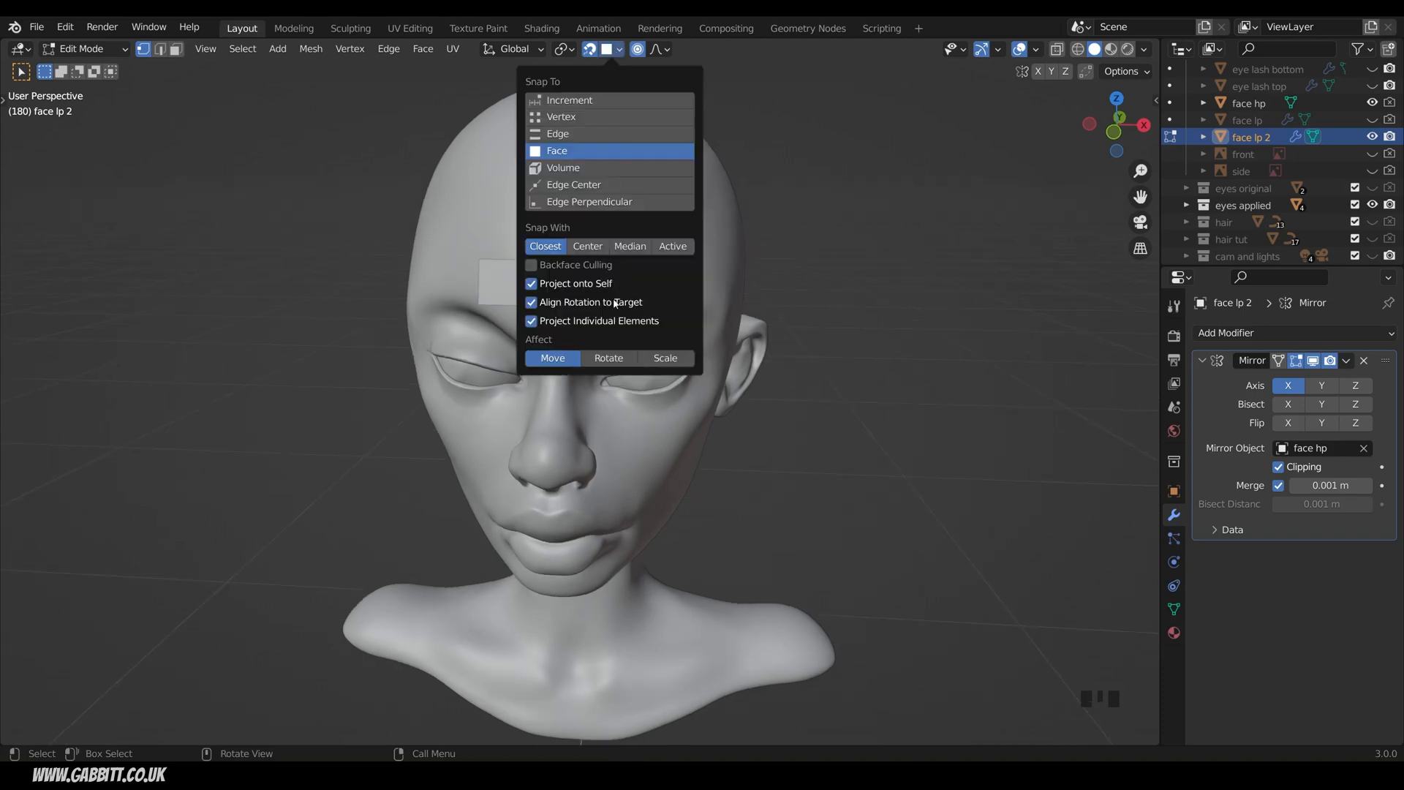
{"action": "mouse_move", "coordinate": [612, 302]}
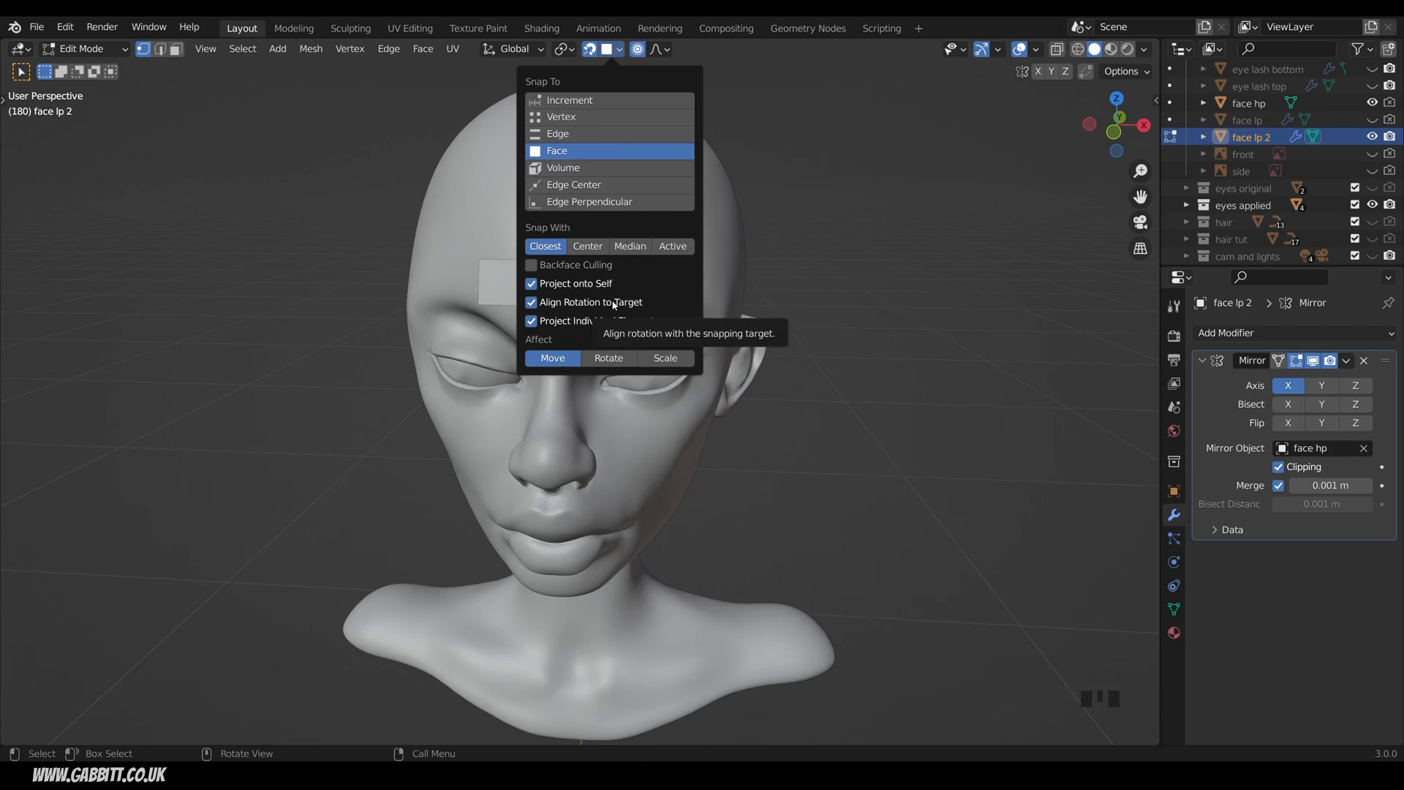
{"action": "mouse_move", "coordinate": [581, 293]}
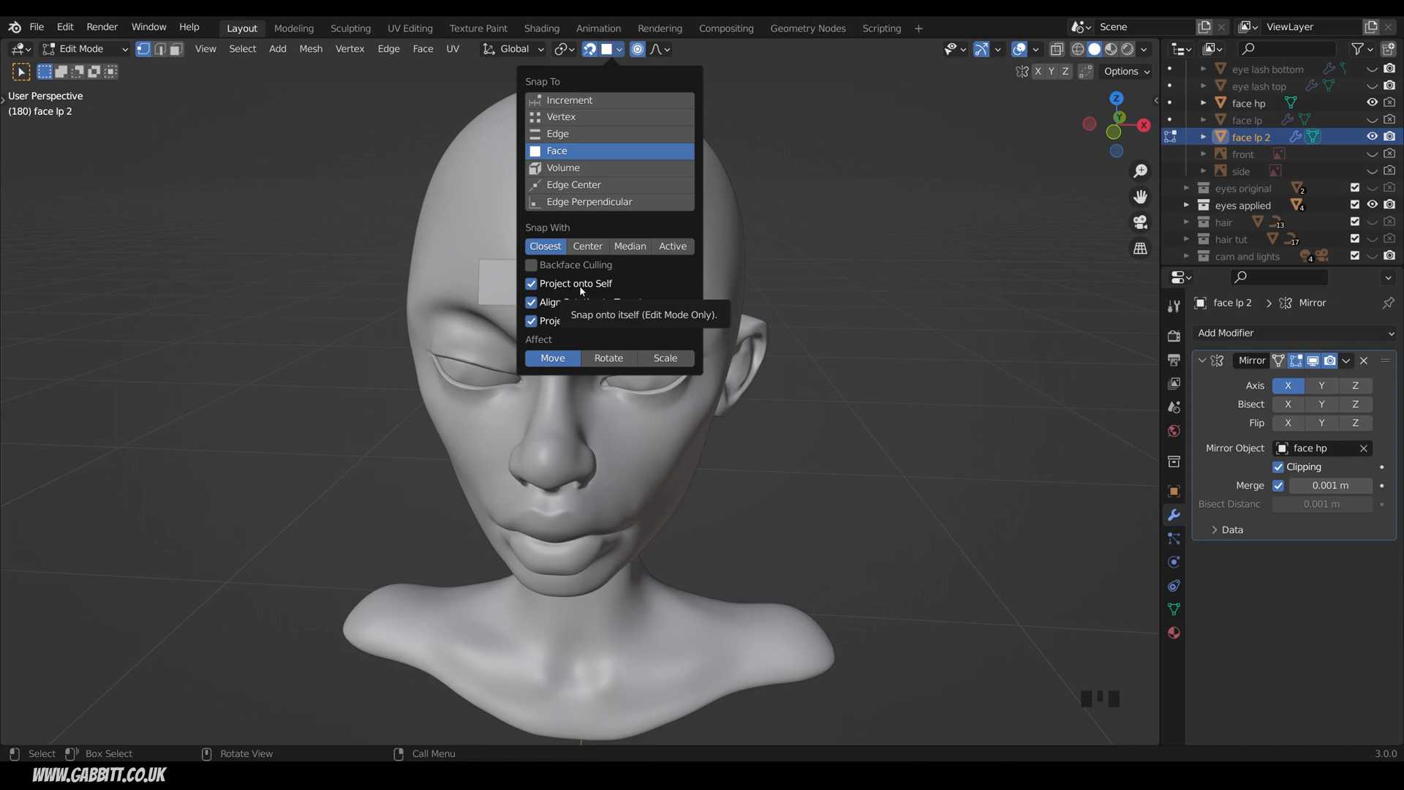
{"action": "mouse_move", "coordinate": [600, 338]}
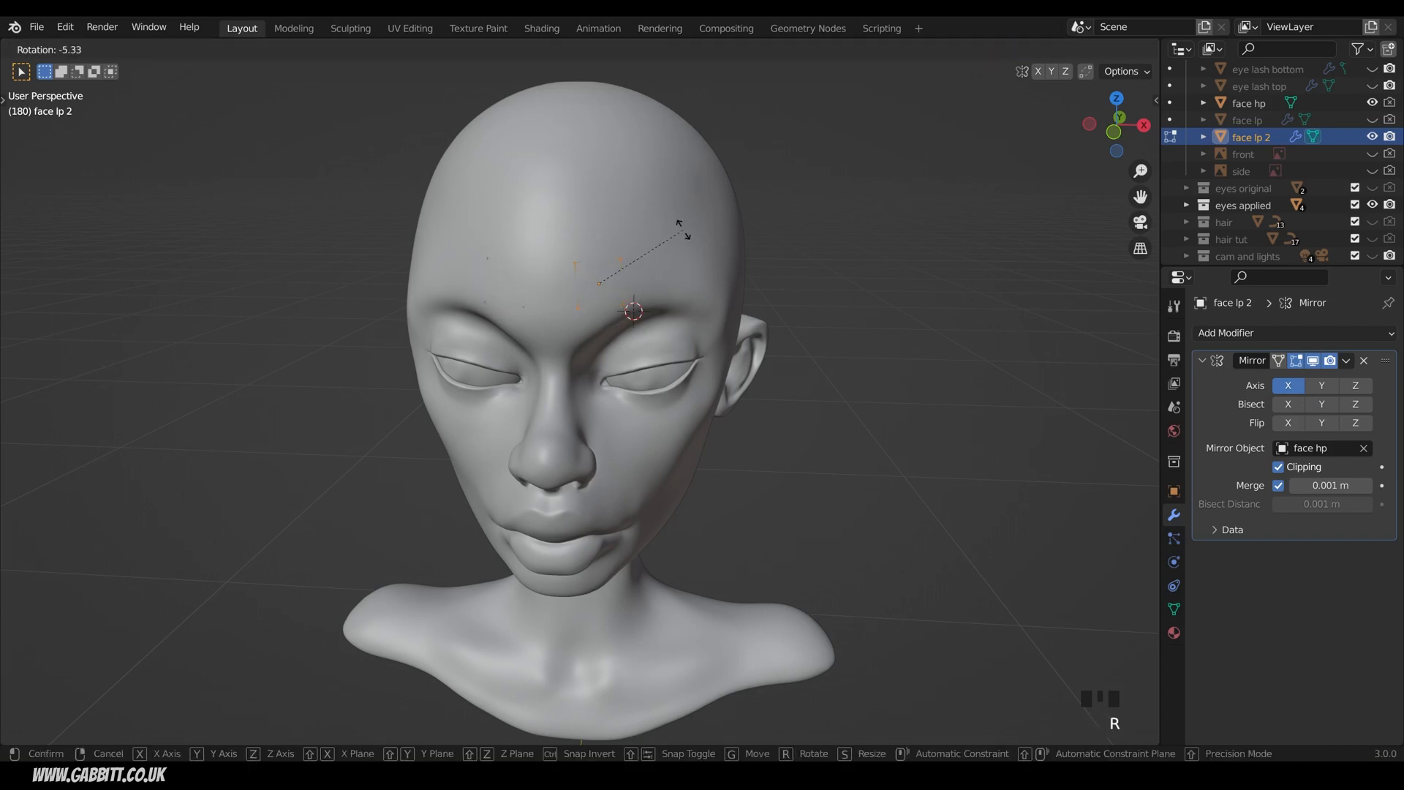
{"action": "left_click", "coordinate": [640, 272]}
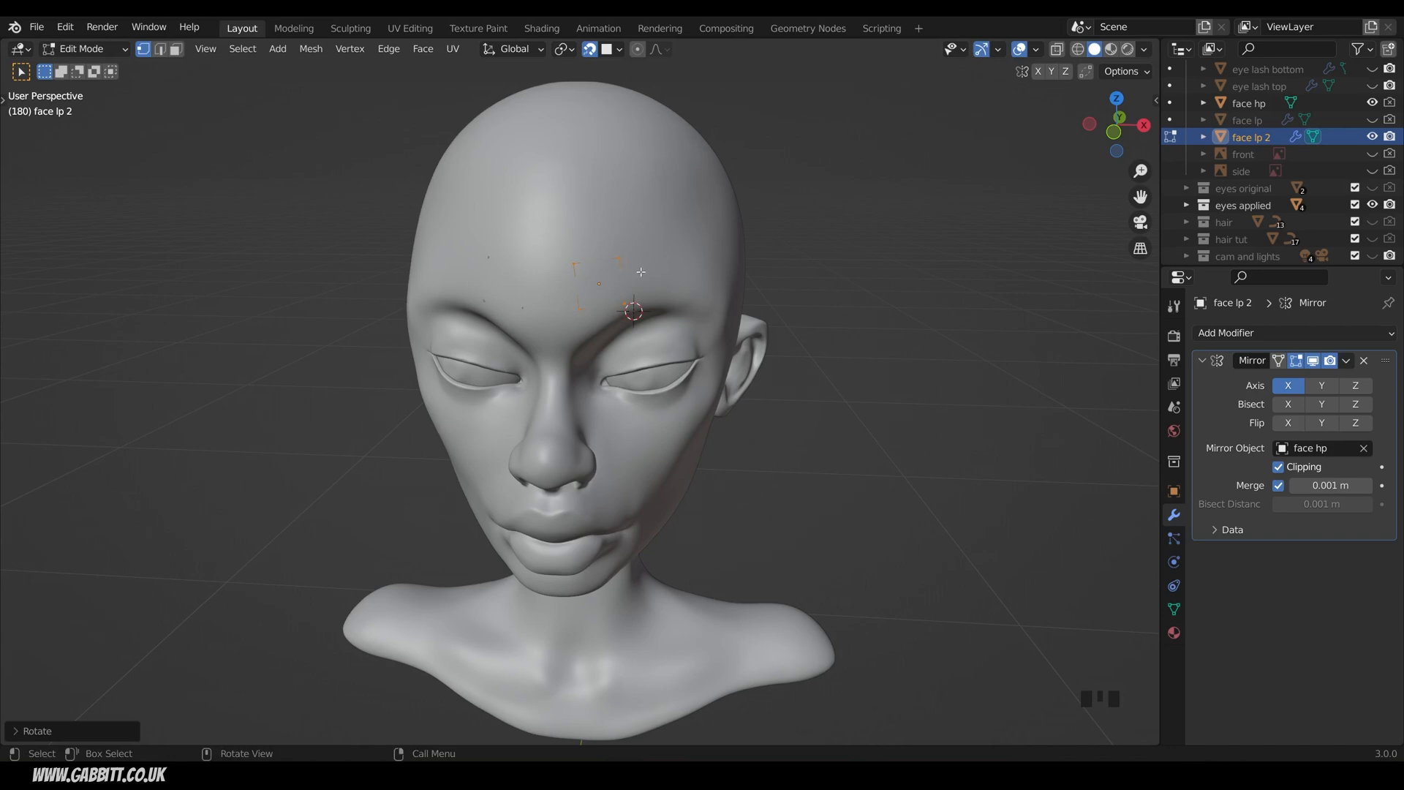
{"action": "key", "text": "s"}
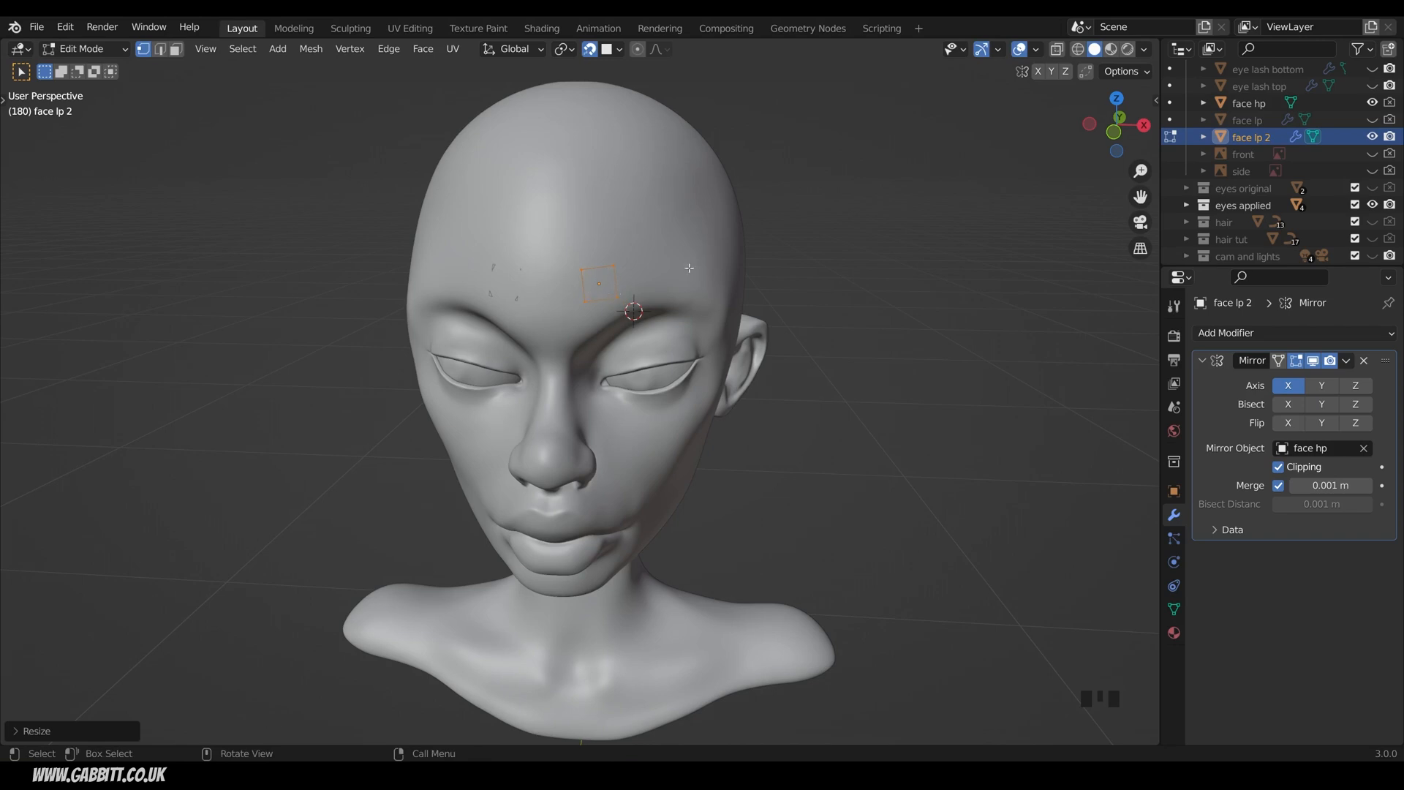
{"action": "mouse_move", "coordinate": [641, 265]}
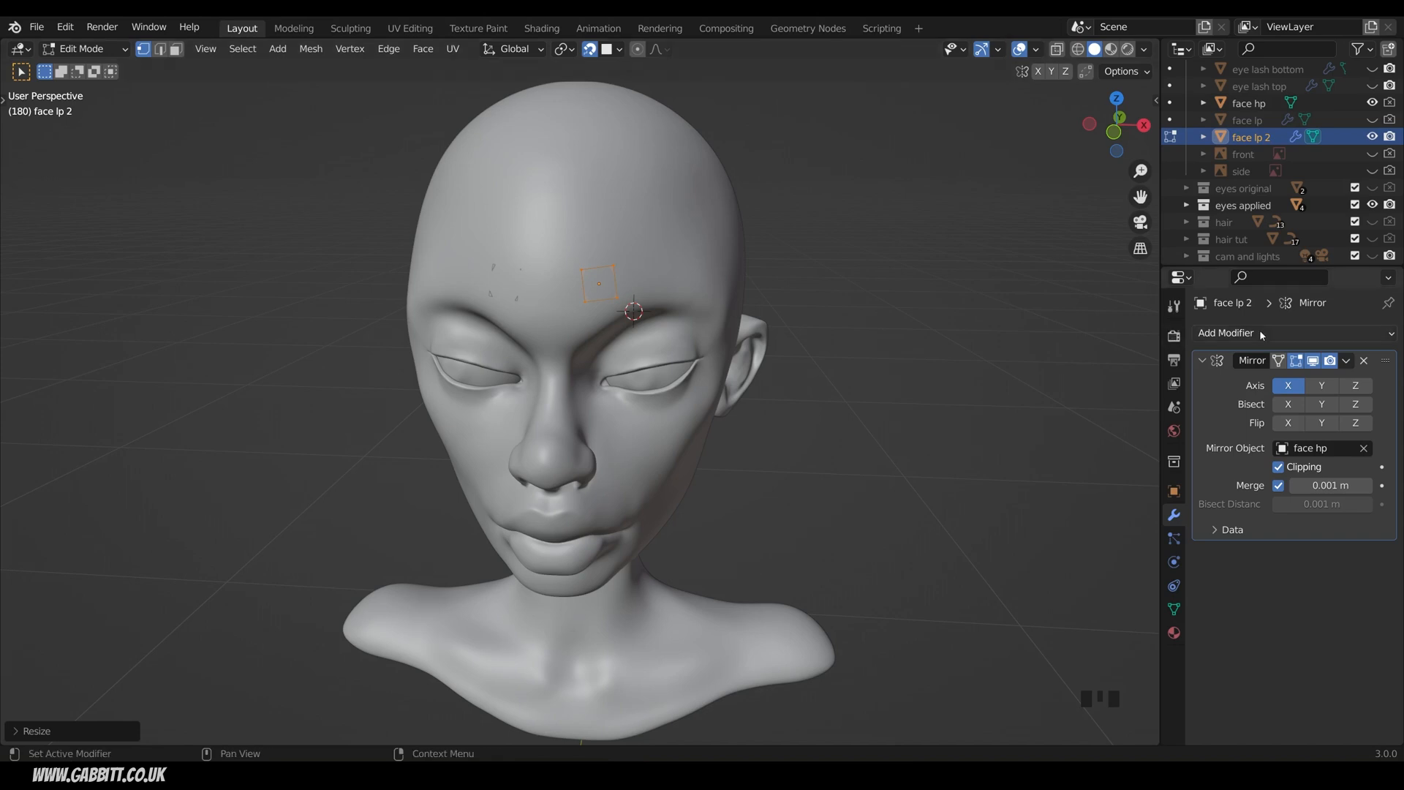
Add a Shrinkwrap modifier targeting face hp with Above Surface snap mode
{"action": "left_click", "coordinate": [1225, 333]}
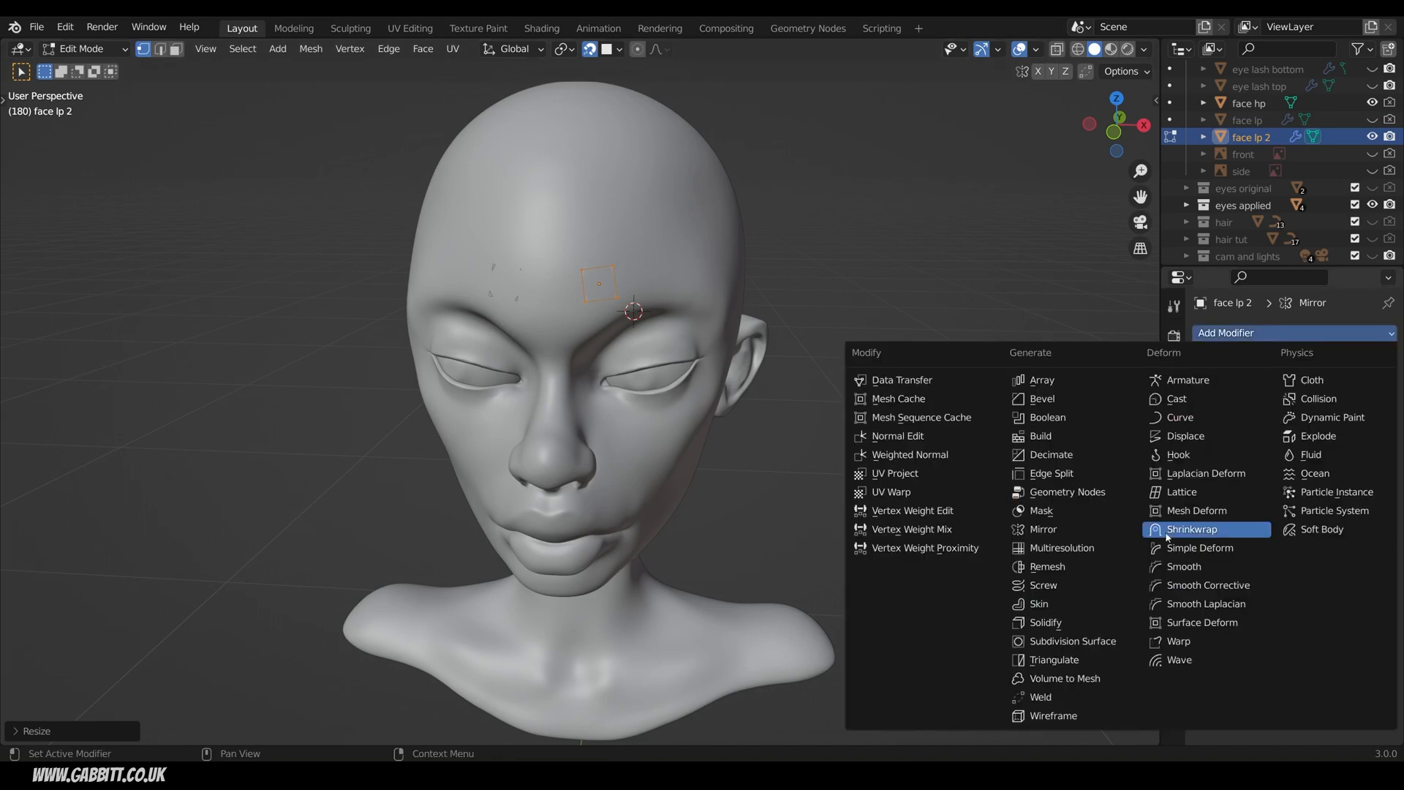
{"action": "left_click", "coordinate": [1192, 529]}
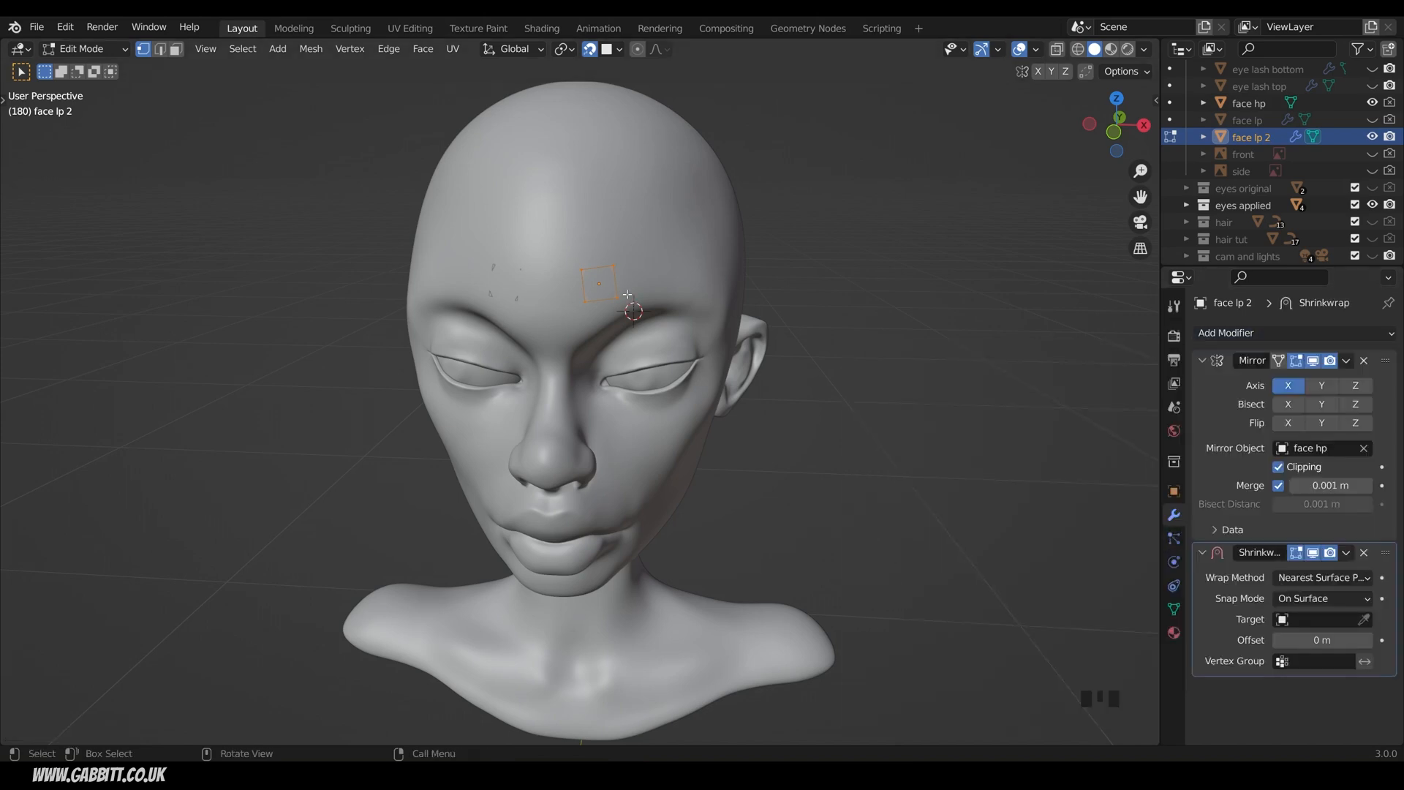
{"action": "mouse_move", "coordinate": [722, 221]}
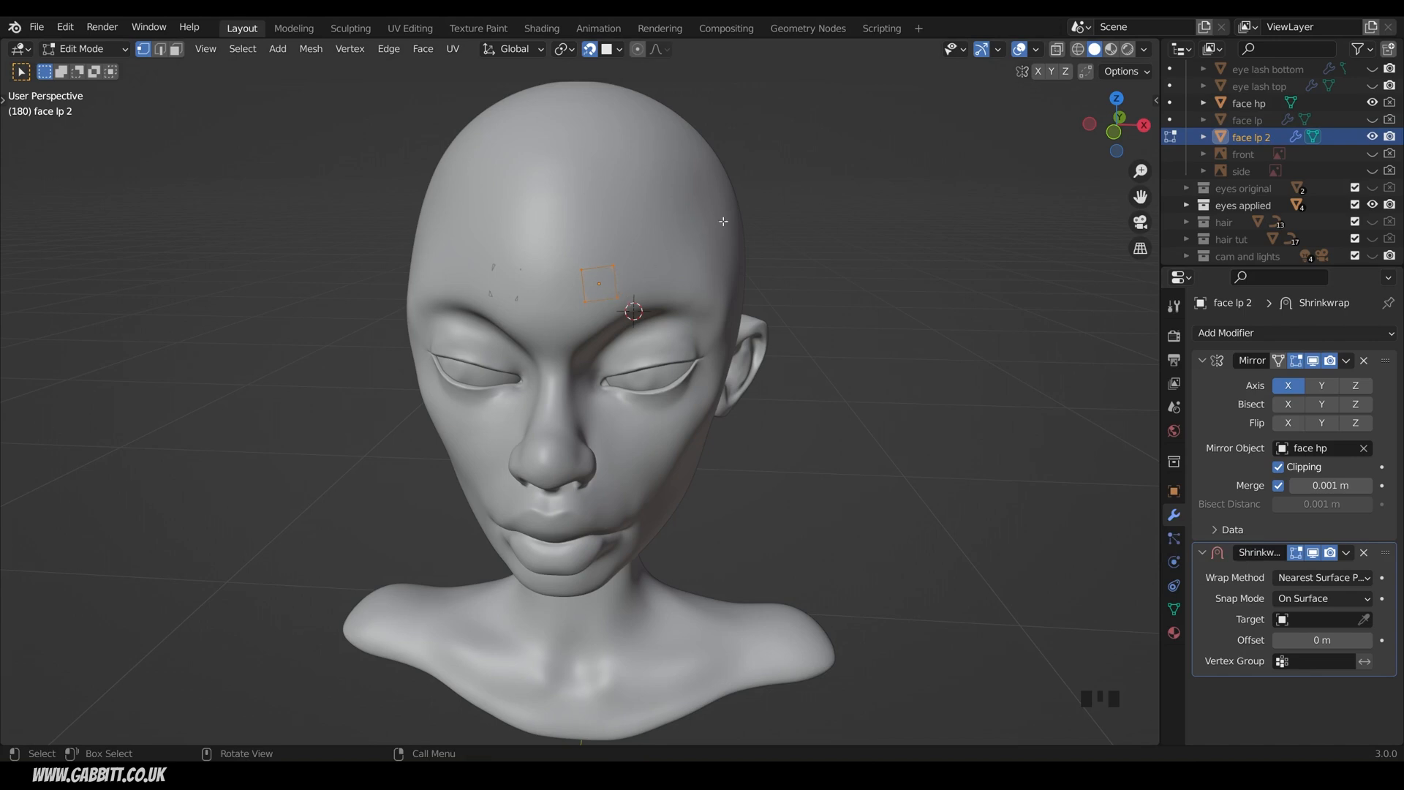
{"action": "mouse_move", "coordinate": [604, 212]}
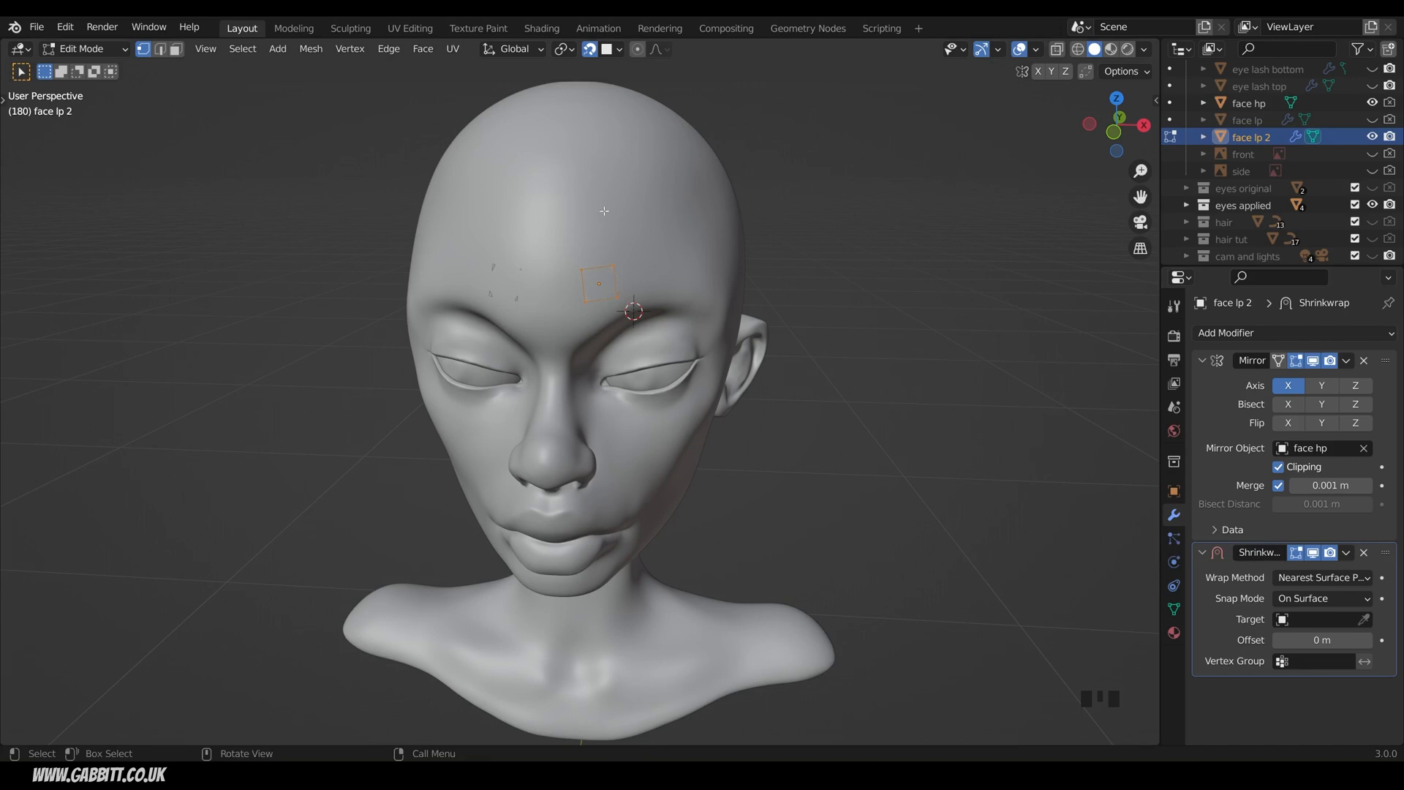
{"action": "mouse_move", "coordinate": [1365, 619]}
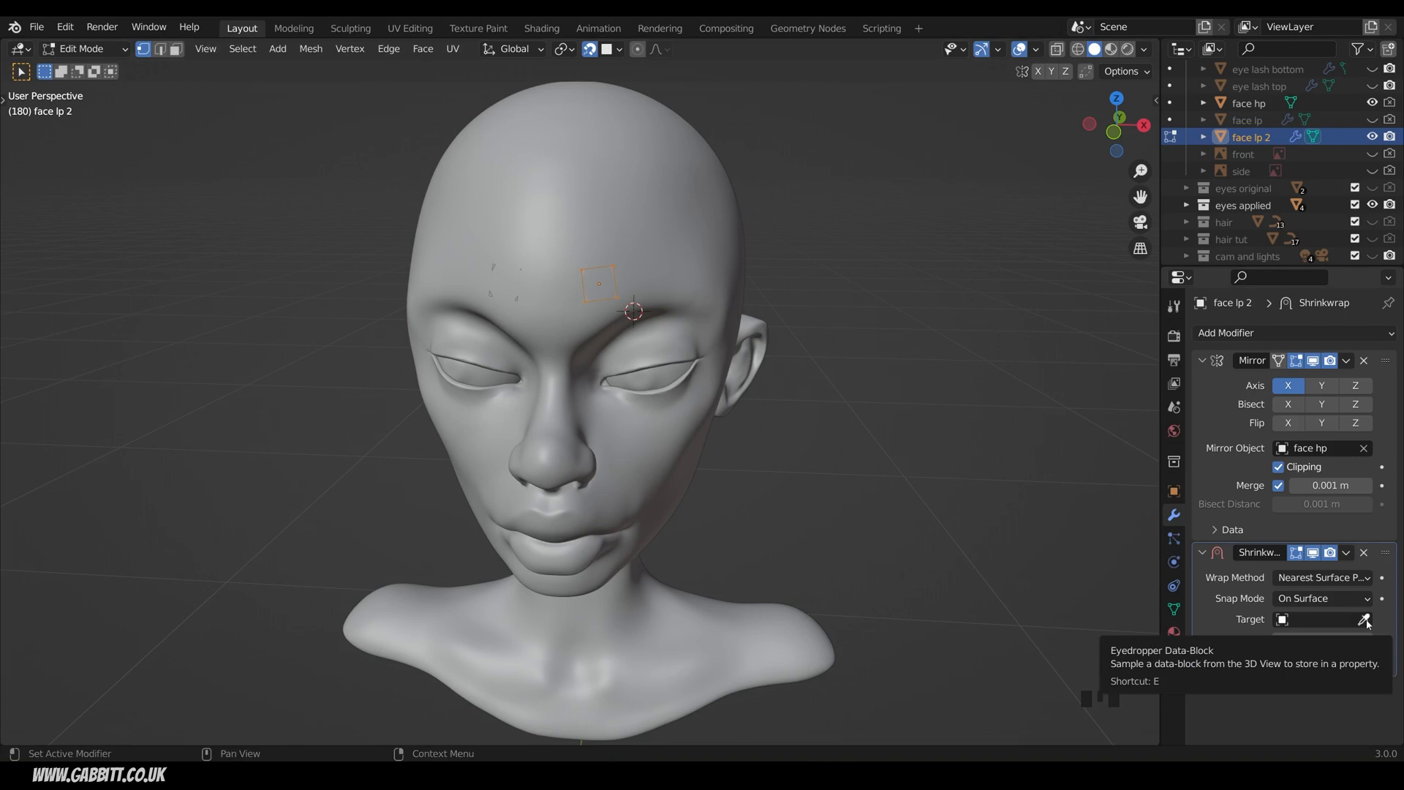
{"action": "left_click", "coordinate": [1365, 619]}
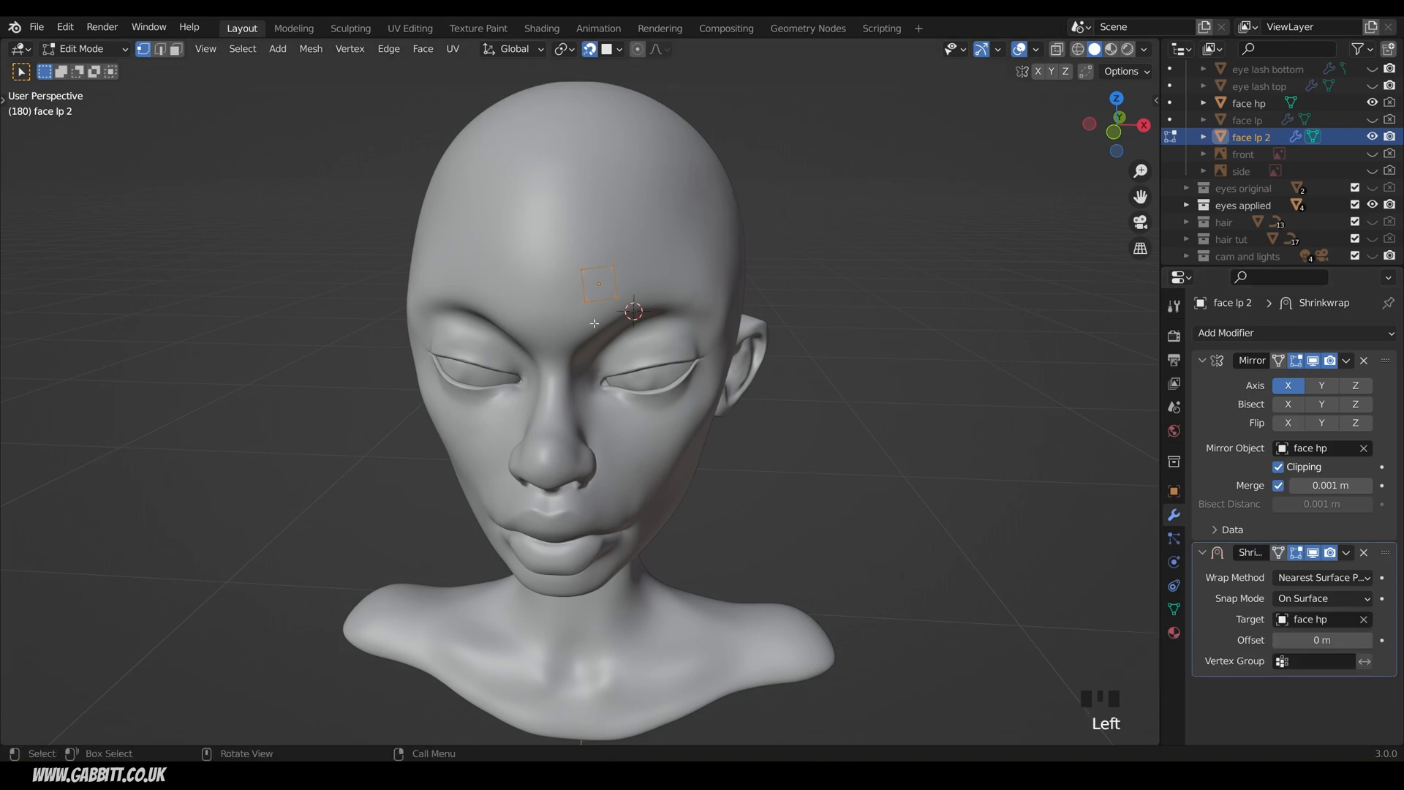
{"action": "left_click", "coordinate": [1322, 598]}
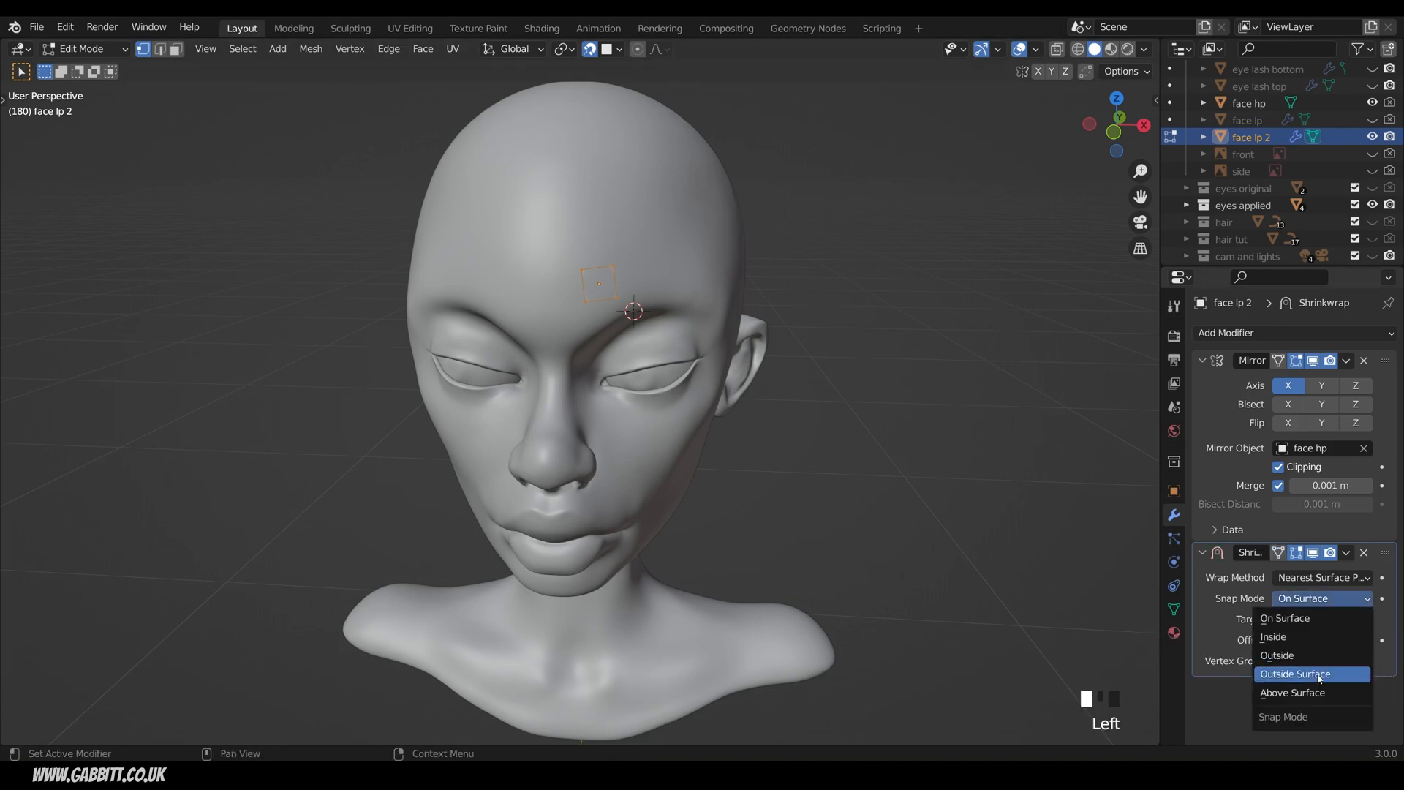
{"action": "left_click", "coordinate": [1292, 693]}
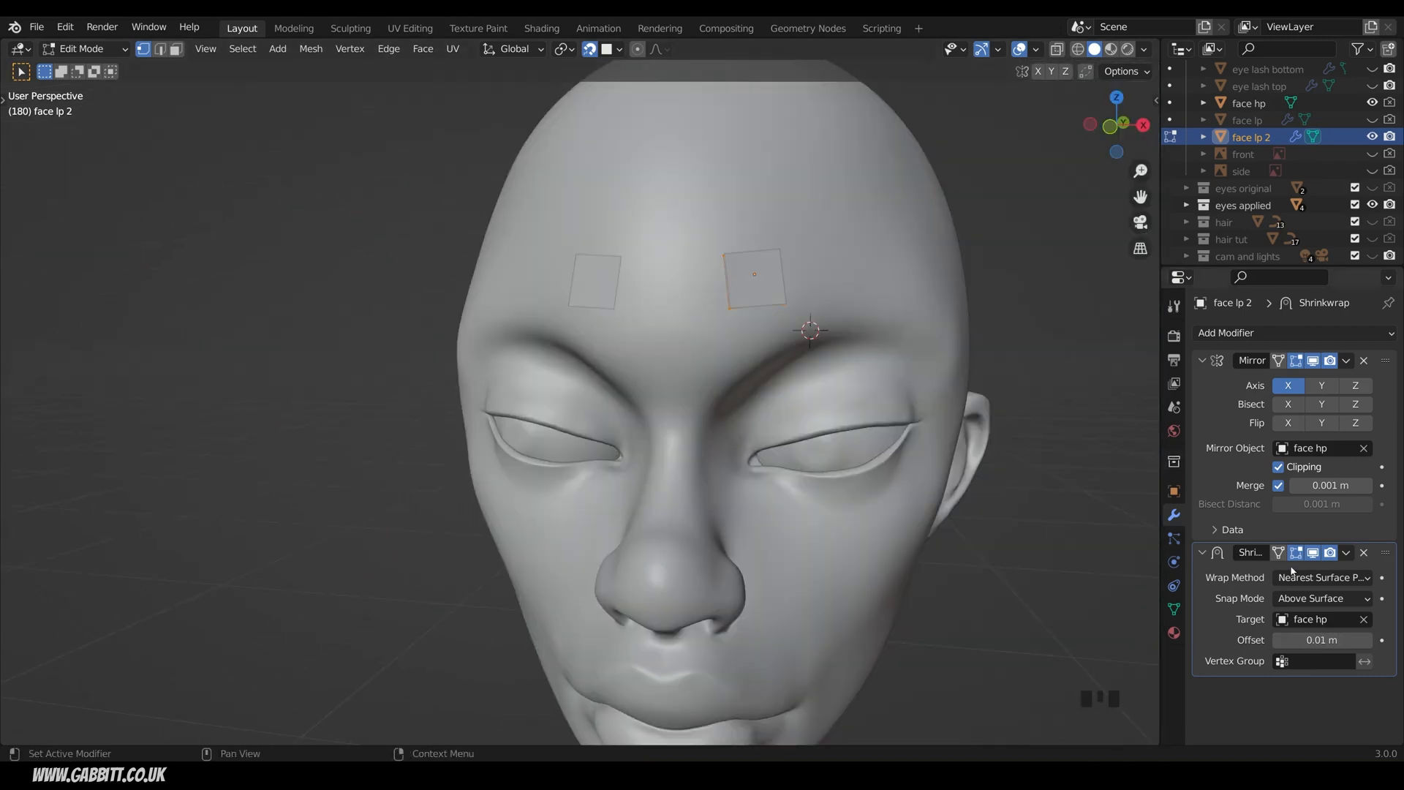
{"action": "mouse_move", "coordinate": [1295, 553]}
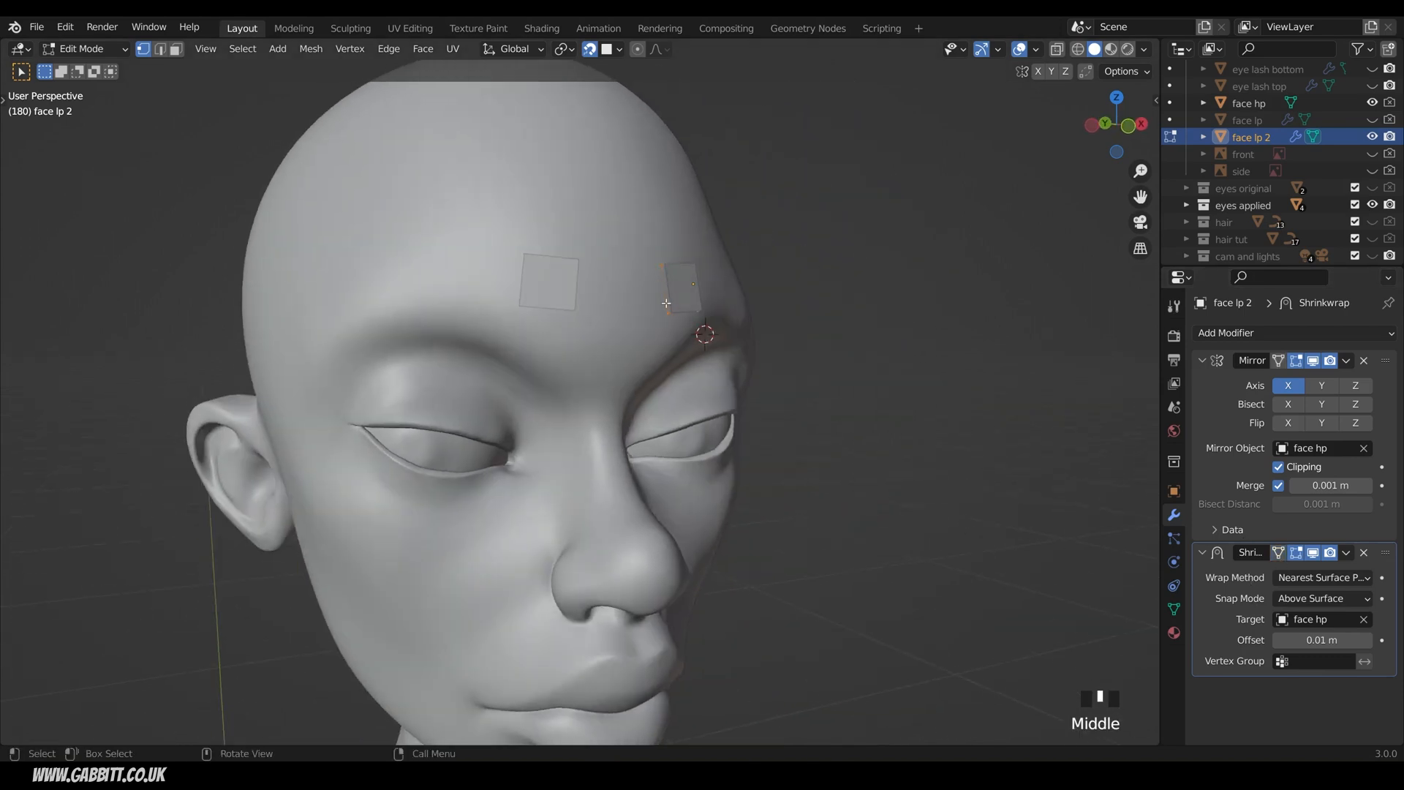
Extrude edges along the brow and around the eye, repositioning the lower edge
{"action": "left_click", "coordinate": [684, 293]}
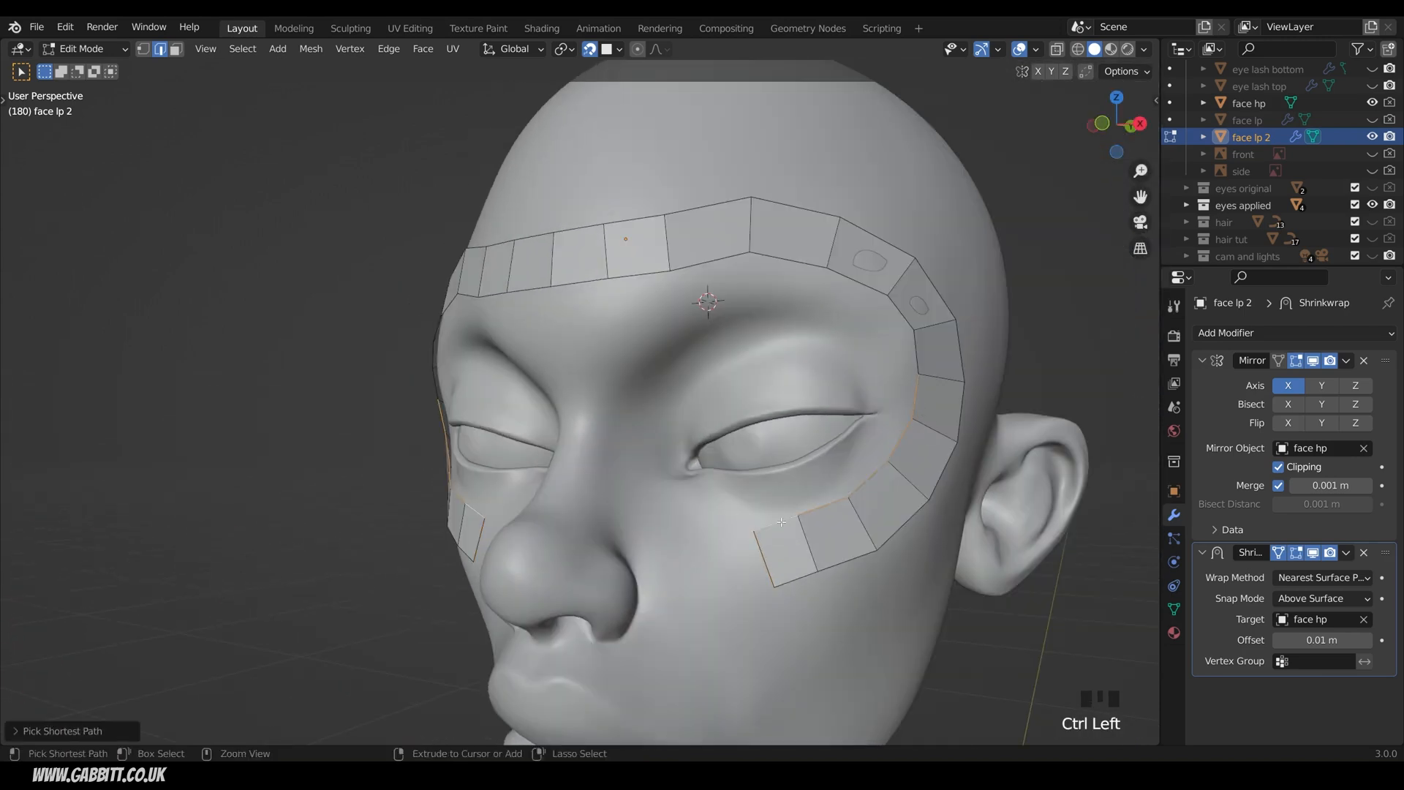
{"action": "key", "text": "g"}
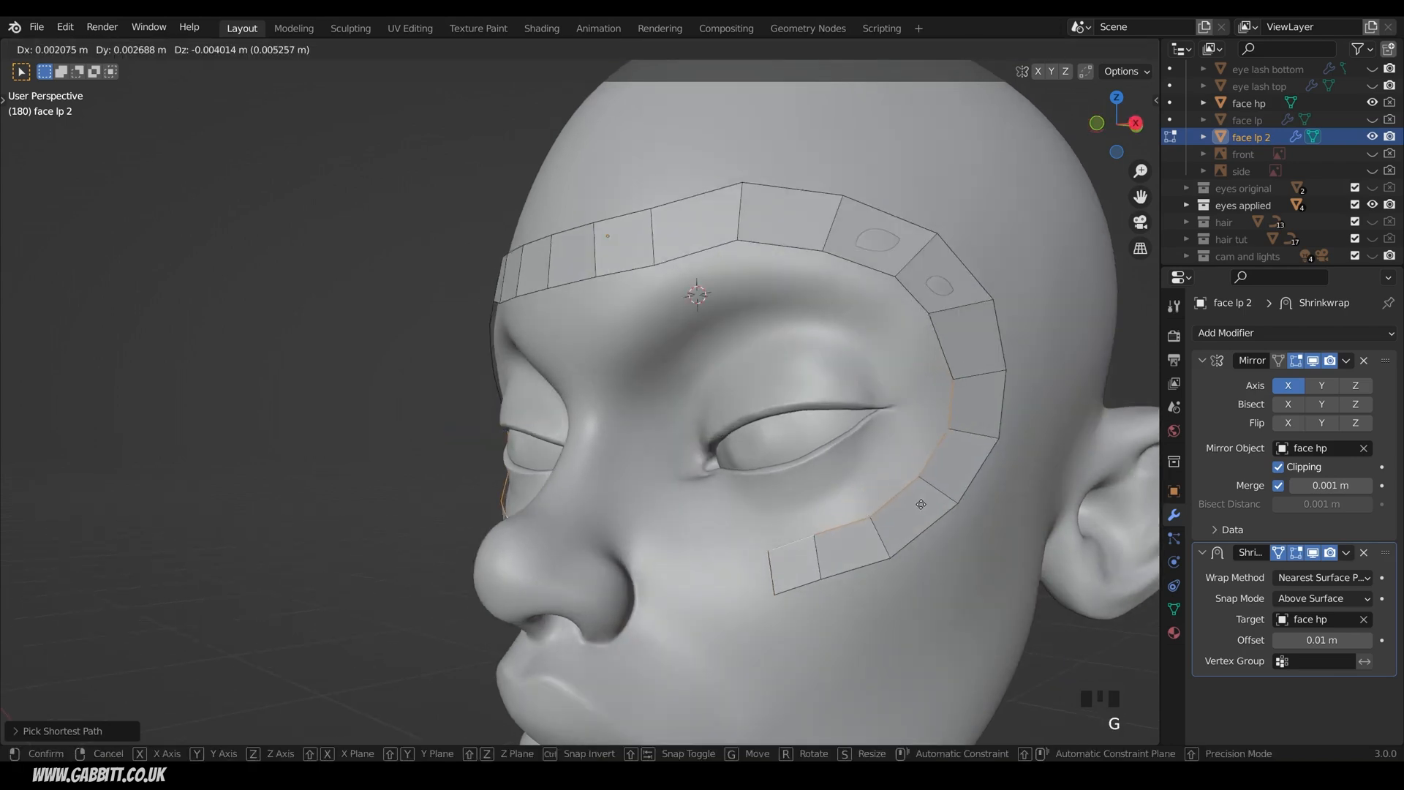
{"action": "mouse_move", "coordinate": [944, 505]}
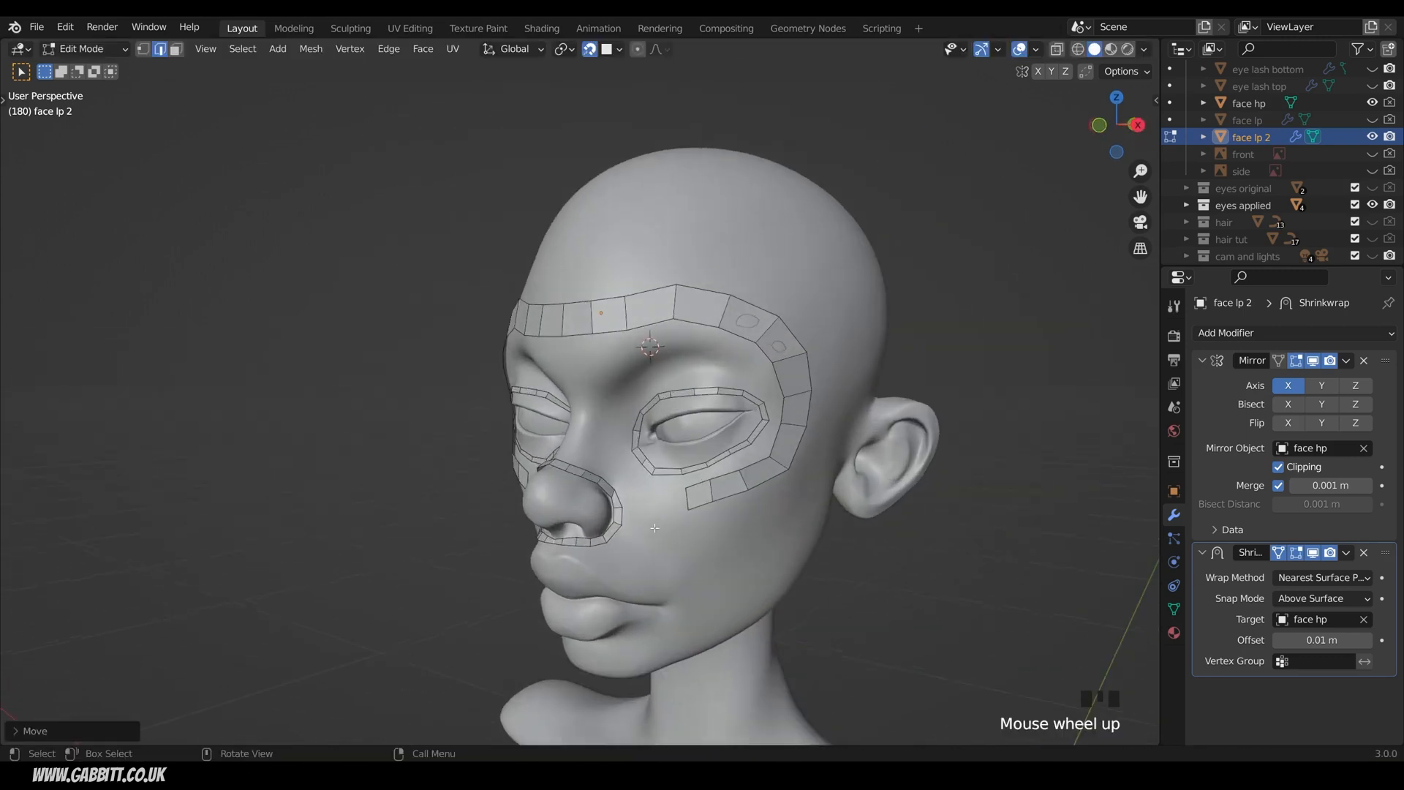
Zoom in to continue the eye ring and nose-to-cheek loops
{"action": "scroll", "scroll_direction": "up", "scroll_amount": 3}
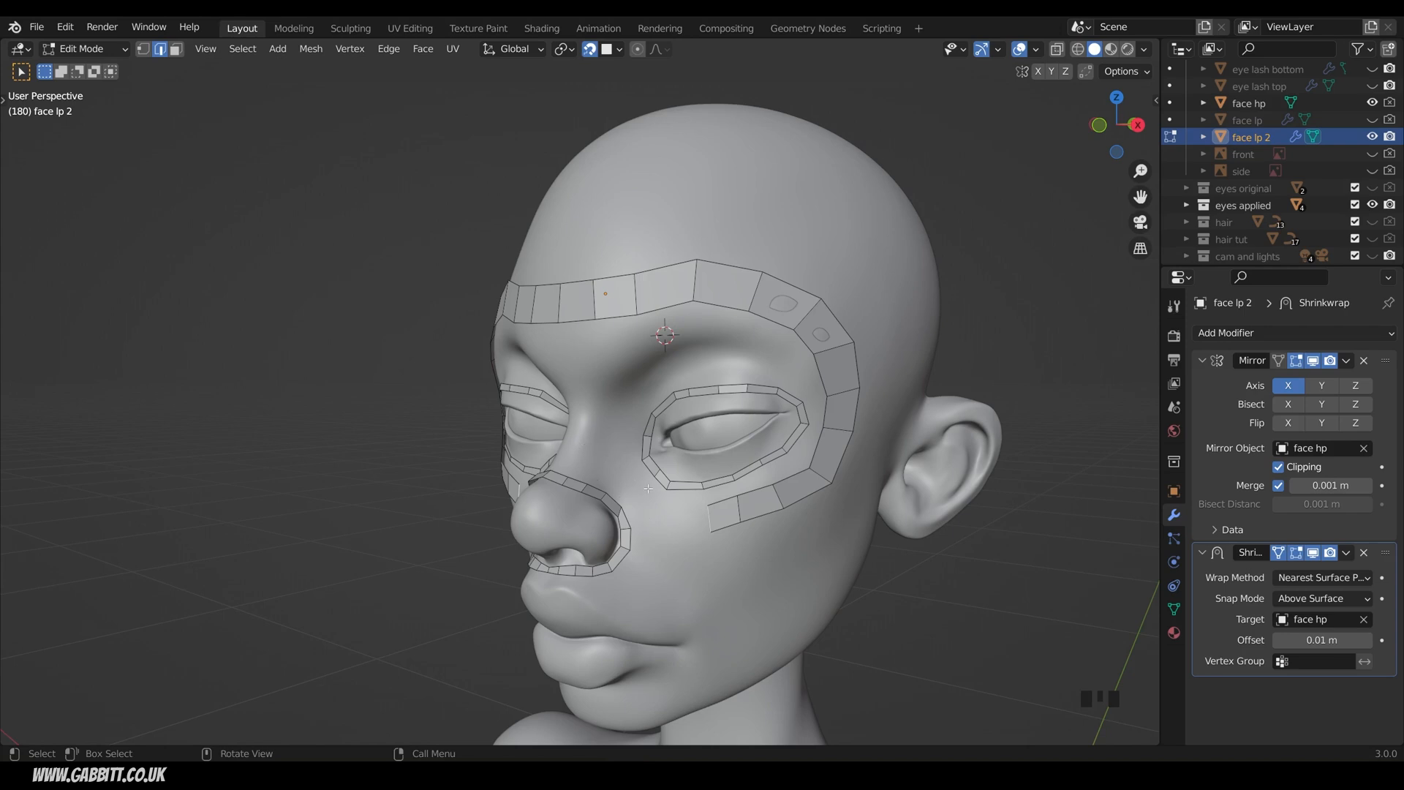
{"action": "mouse_move", "coordinate": [712, 671]}
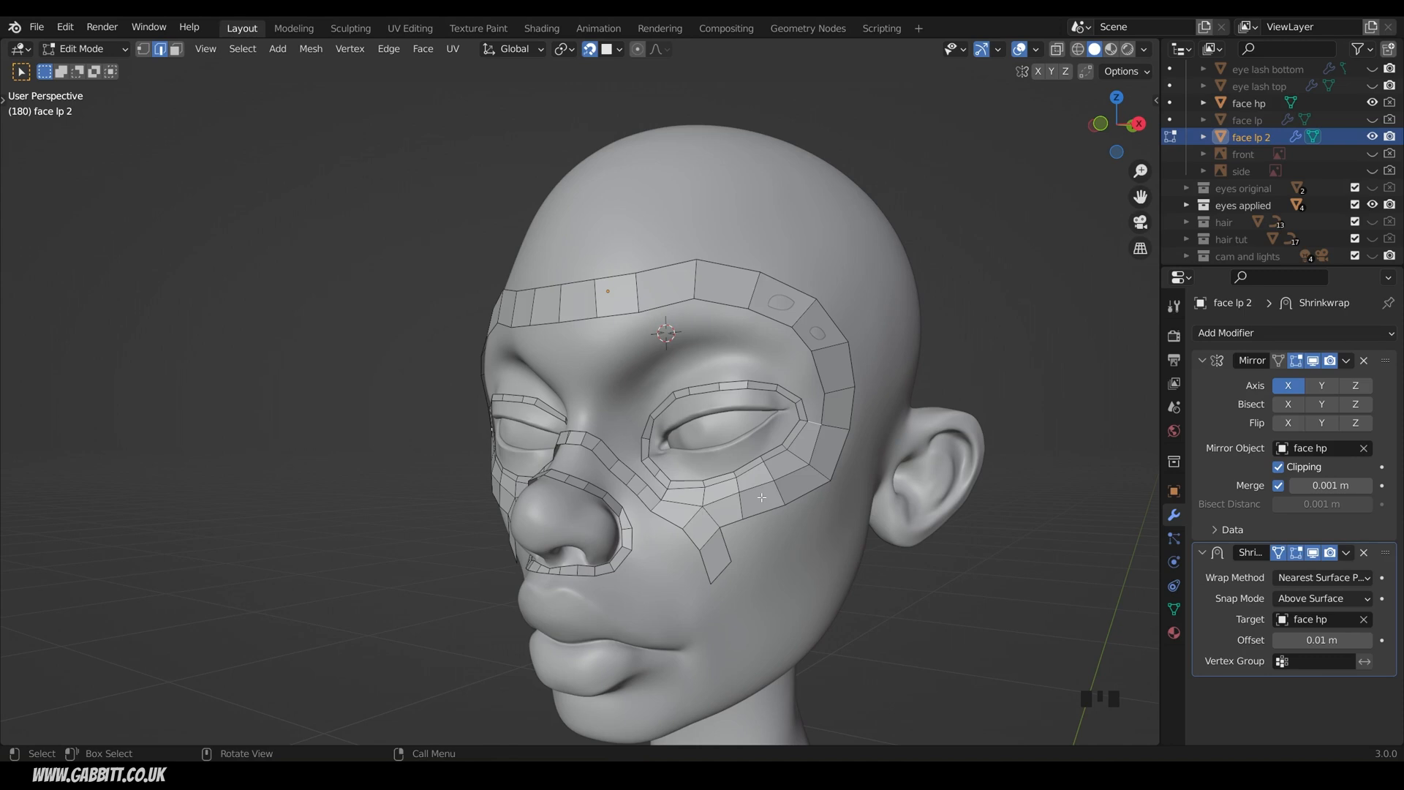
Scale the mouth-to-chin strip edges and fill a nose-bridge face with F
{"action": "key", "text": "s"}
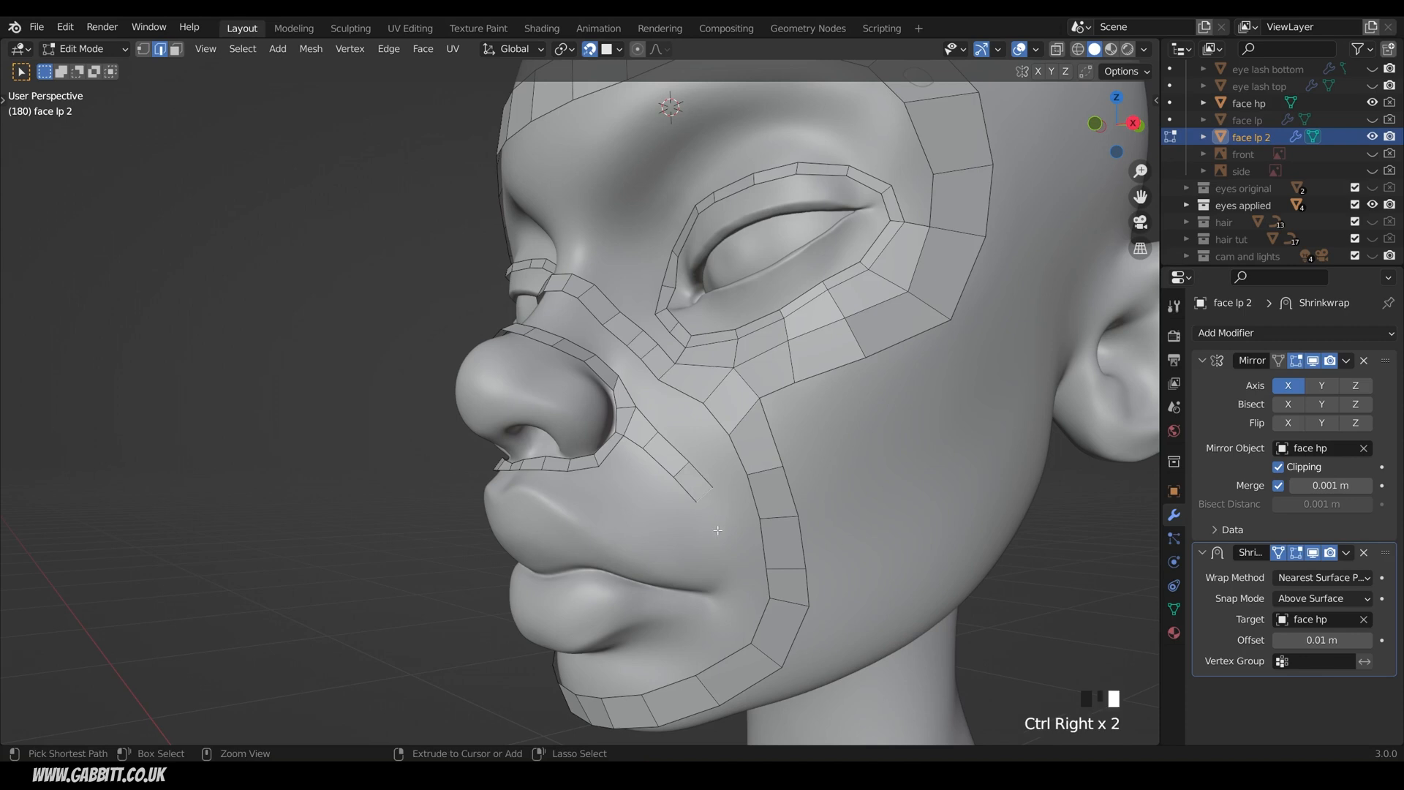
{"action": "key", "text": "s"}
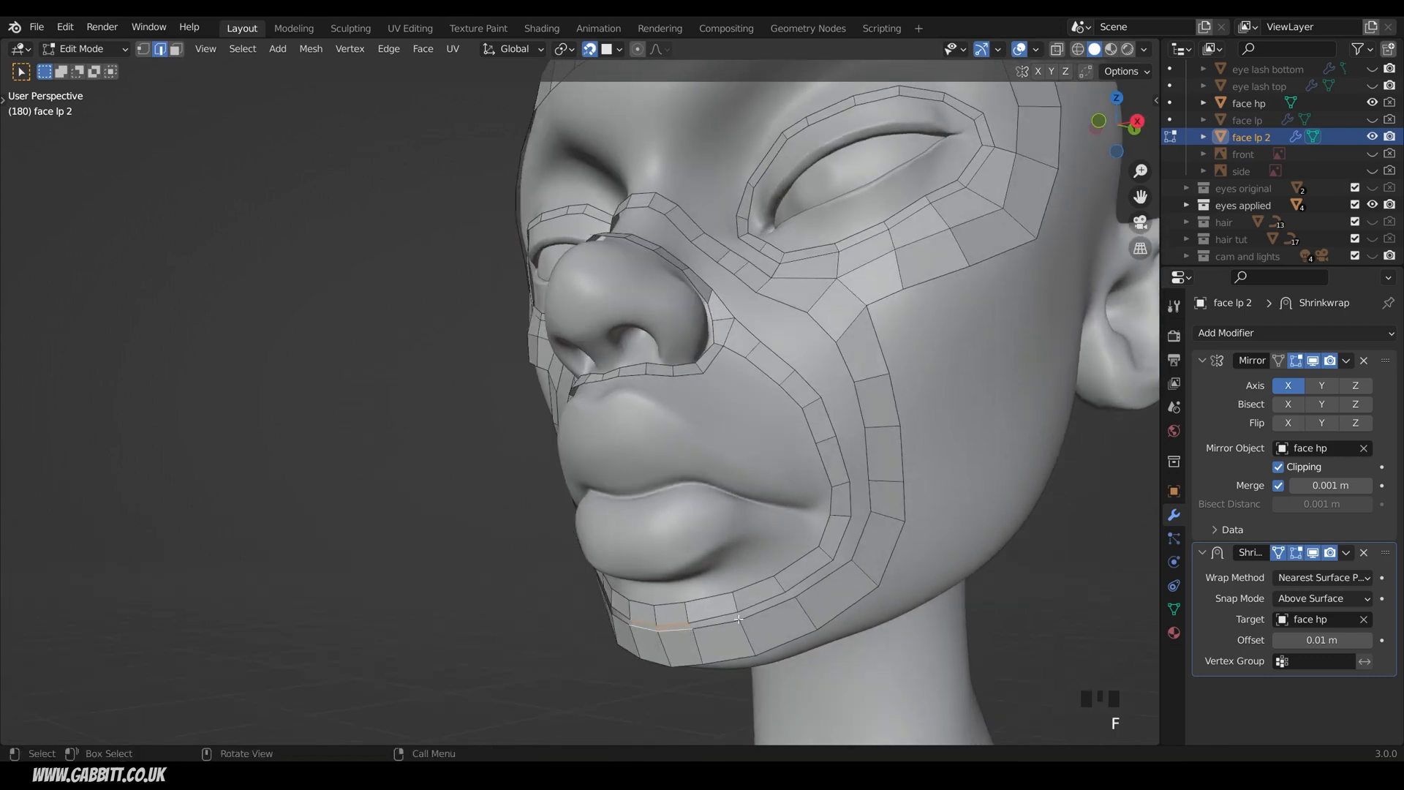
{"action": "key", "text": "F"}
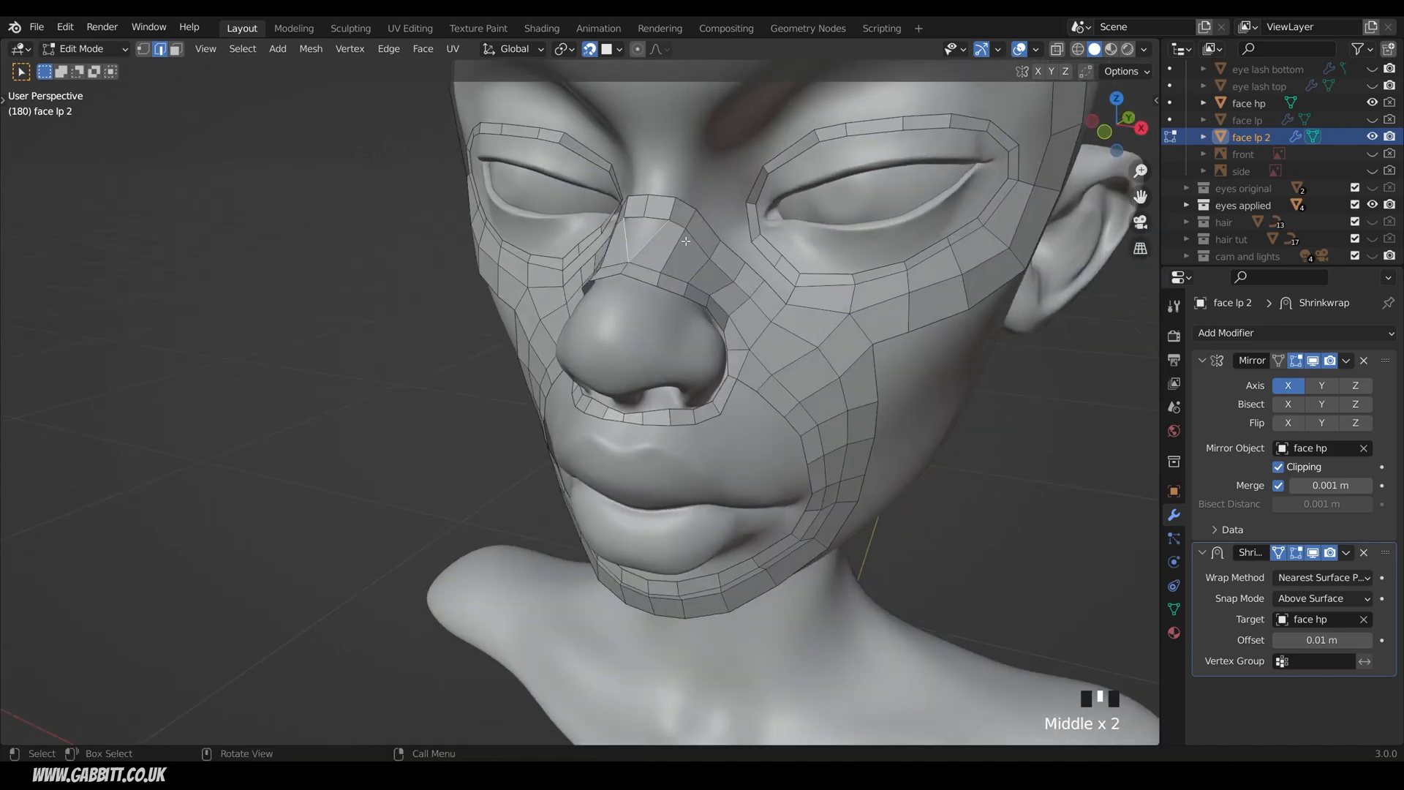
{"action": "mouse_move", "coordinate": [668, 239]}
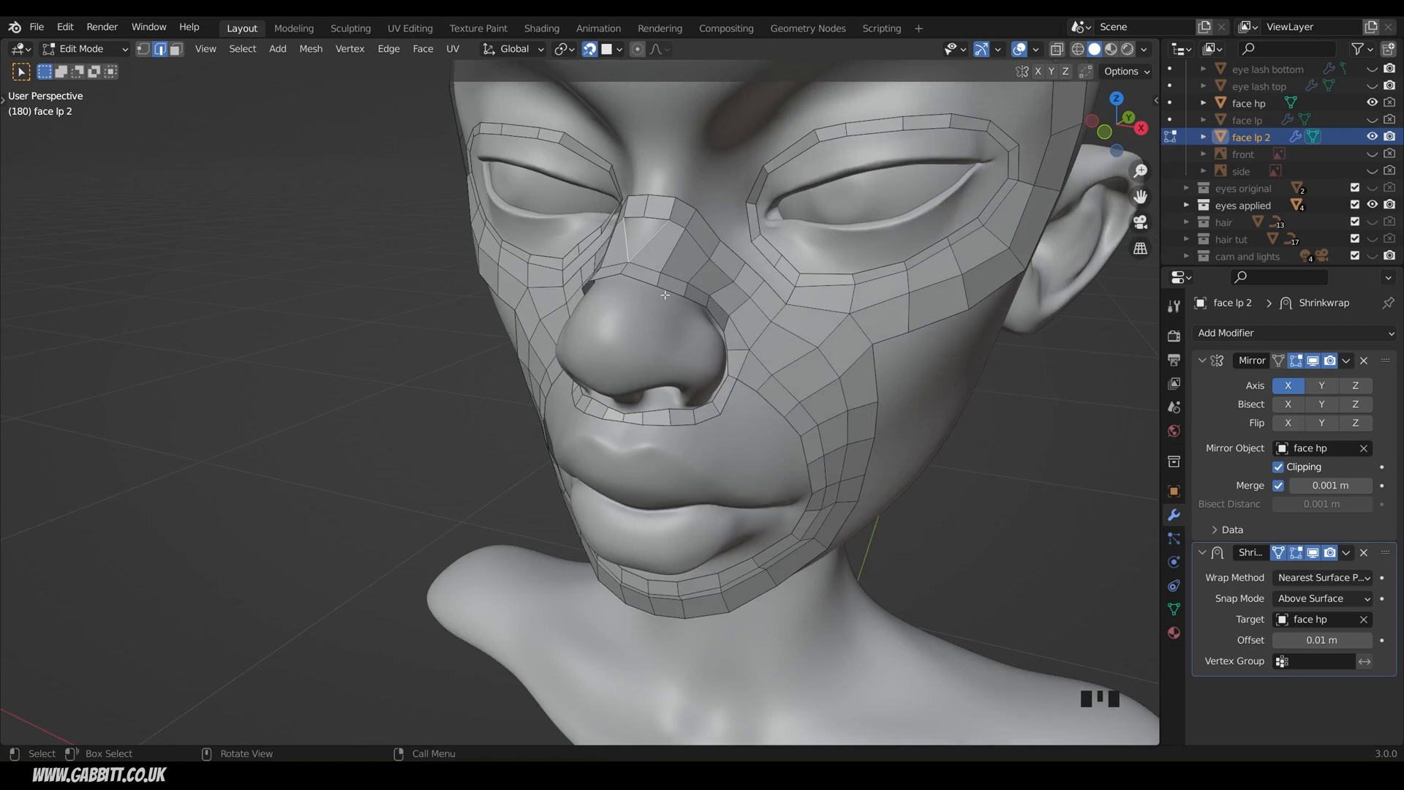
{"action": "mouse_move", "coordinate": [656, 210]}
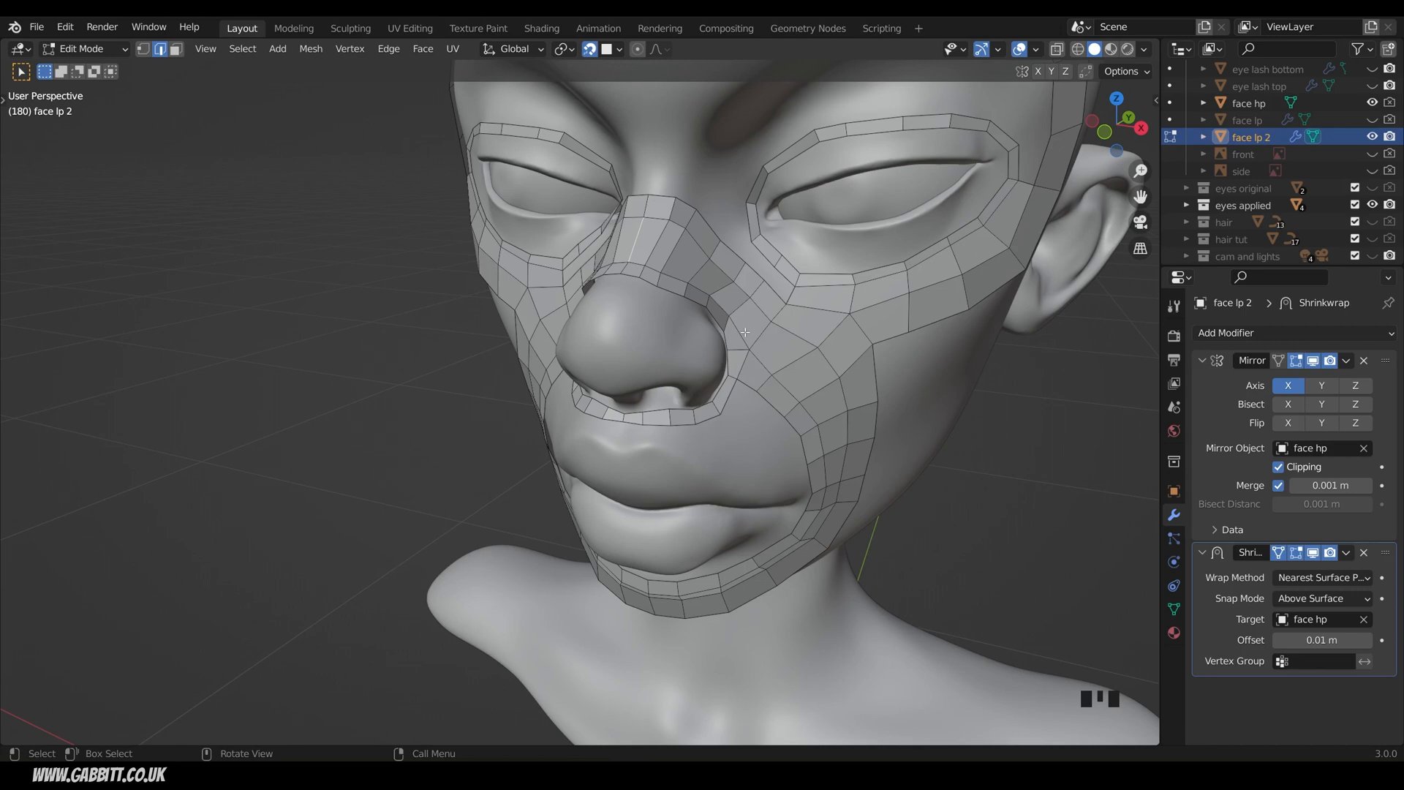
Pan to frame the whole face and switch viewport shading to colour display
{"action": "left_click_drag", "start_coordinate": [743, 331], "coordinate": [837, 387]}
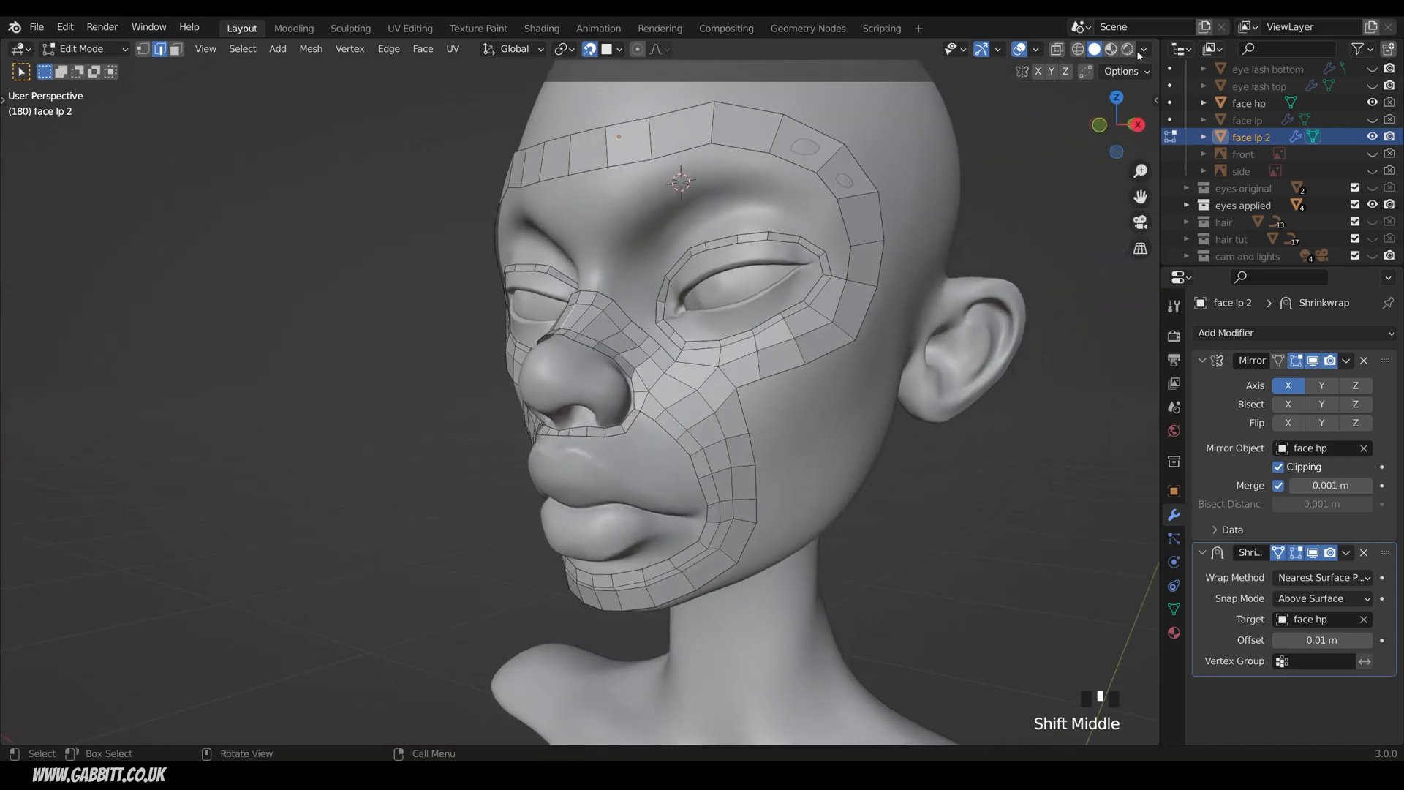
{"action": "left_click", "coordinate": [1141, 49]}
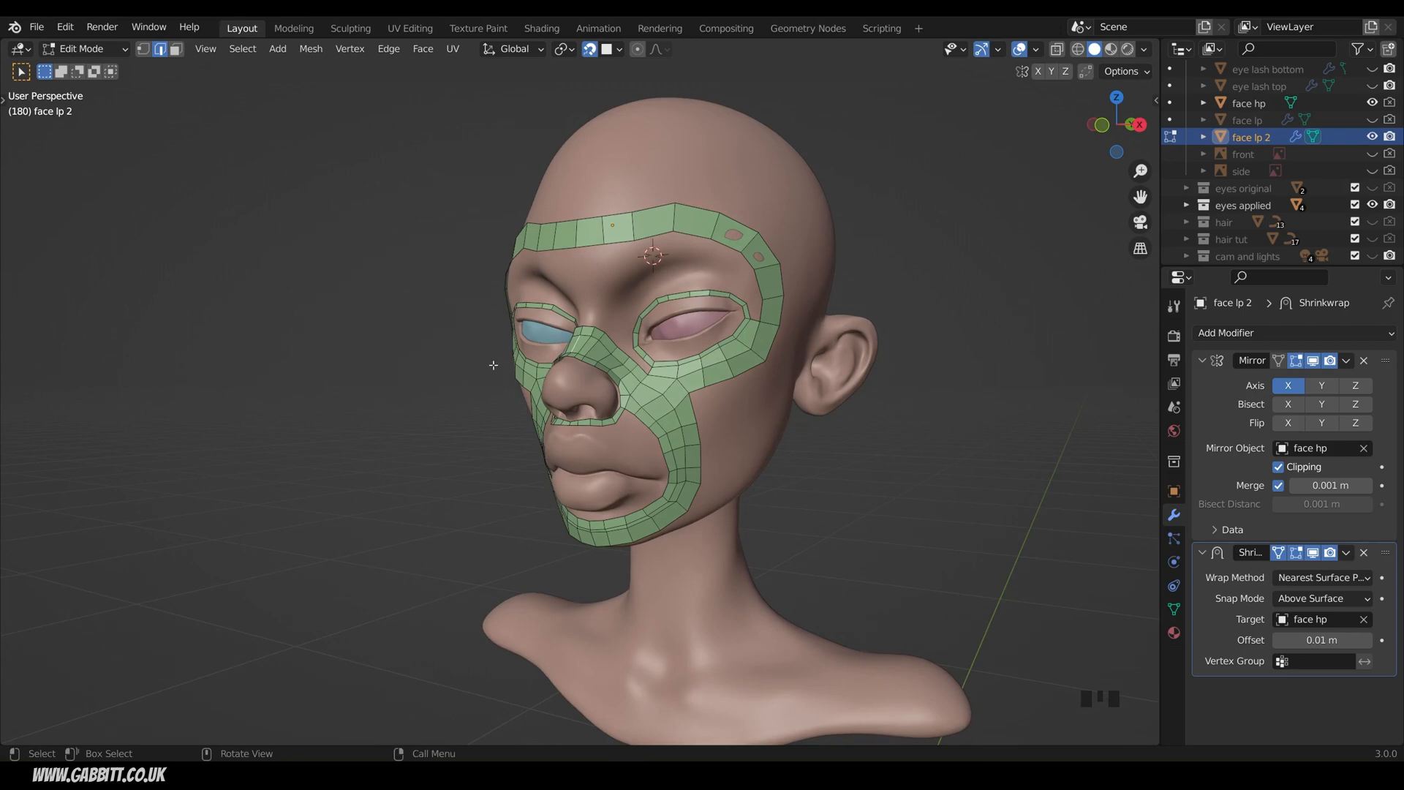
{"action": "mouse_move", "coordinate": [676, 495]}
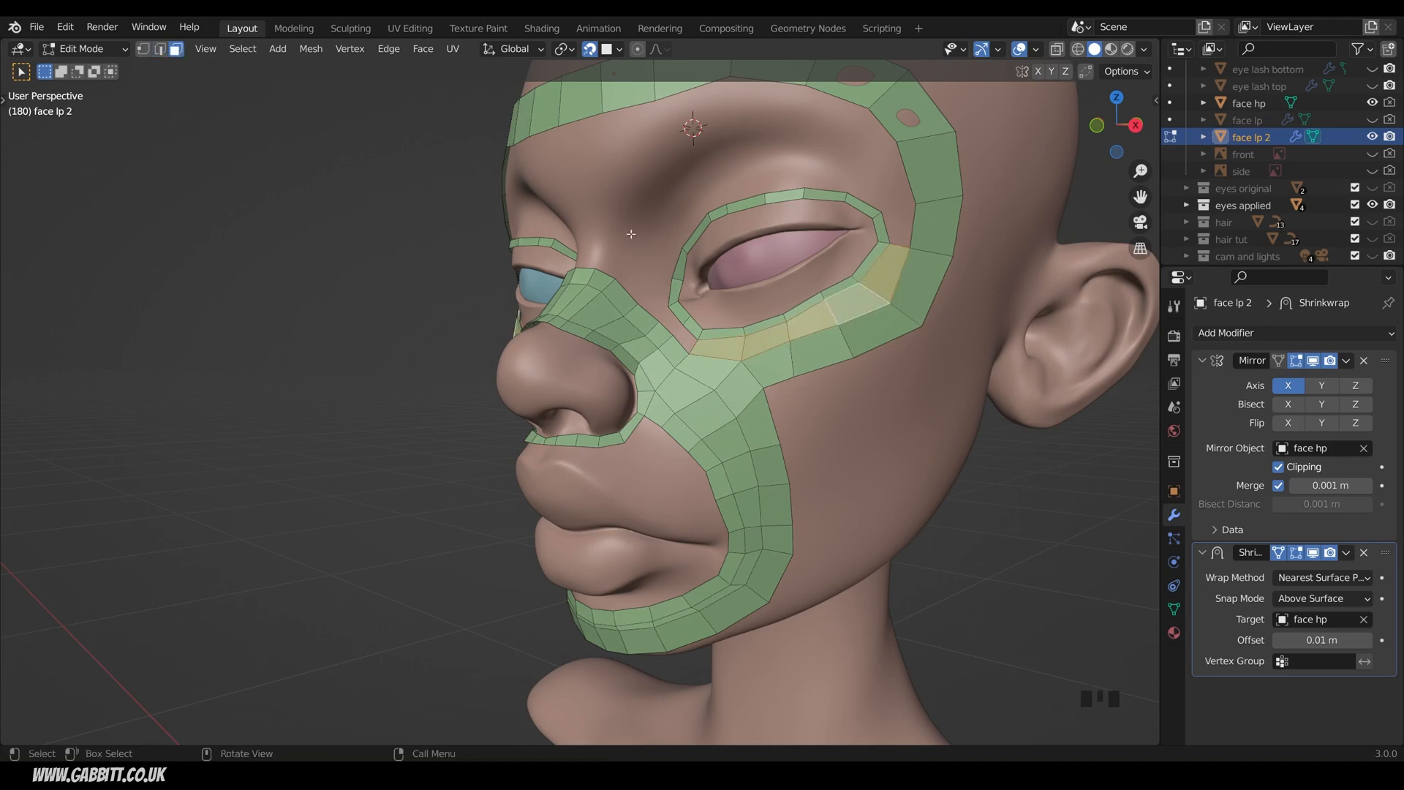
Open the delete options for the selected under-eye faces
{"action": "key", "text": "Delete"}
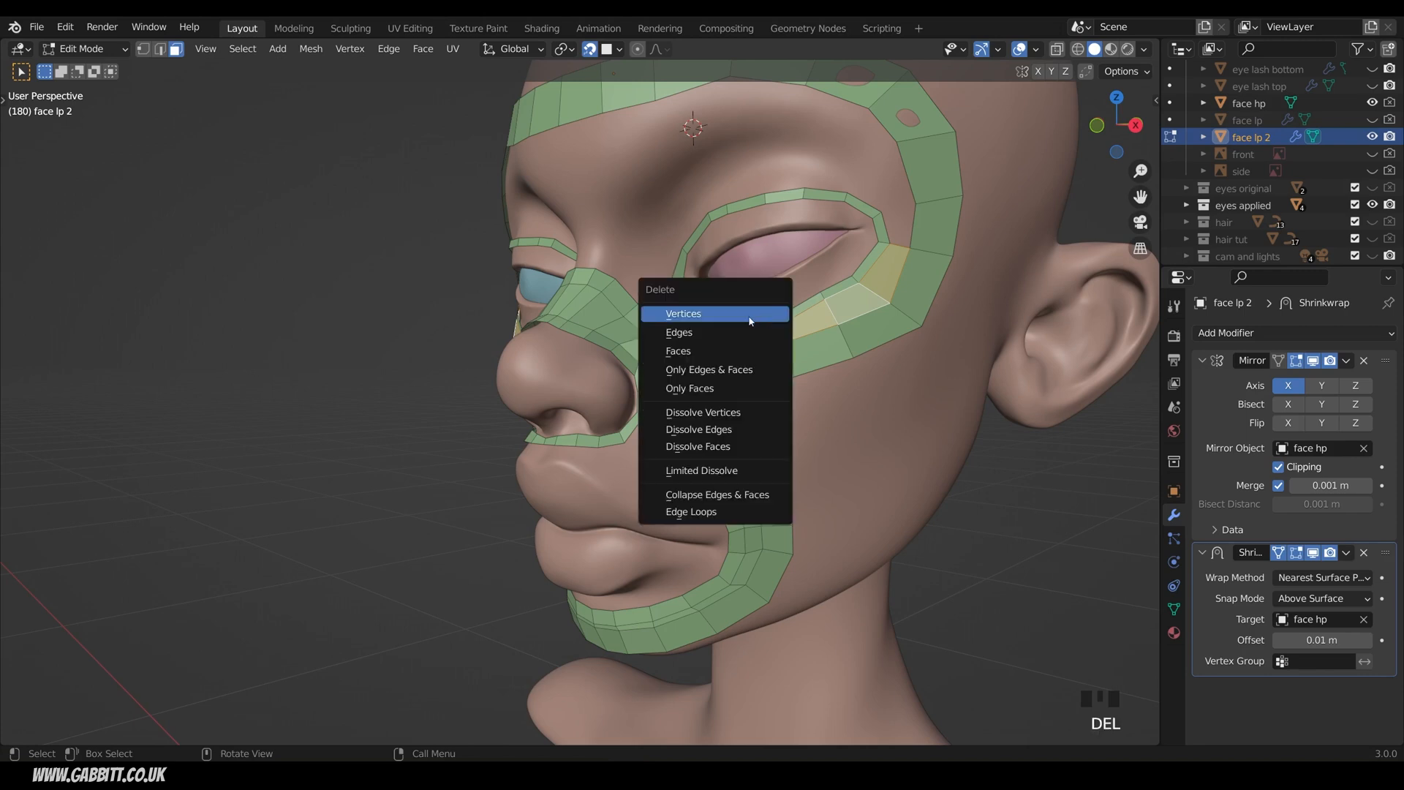